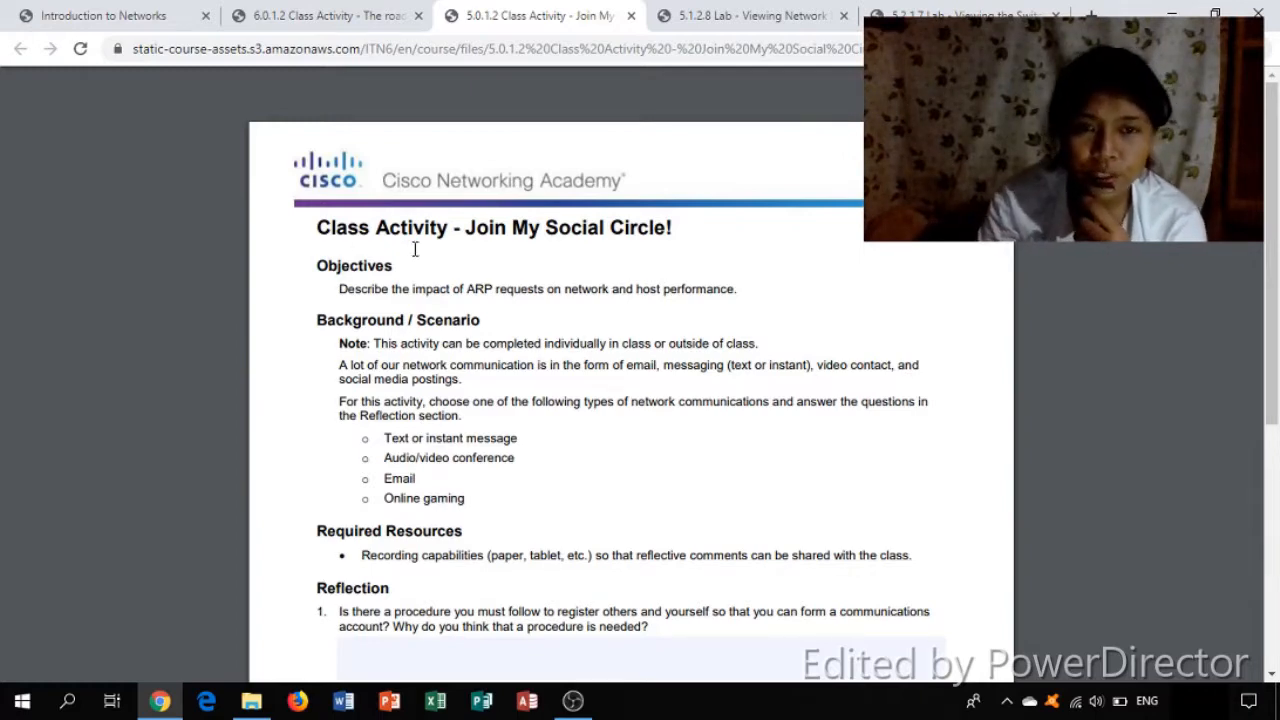
Scroll the Join My Social Circle PDF down to its three reflection questions
scroll(down, 3)
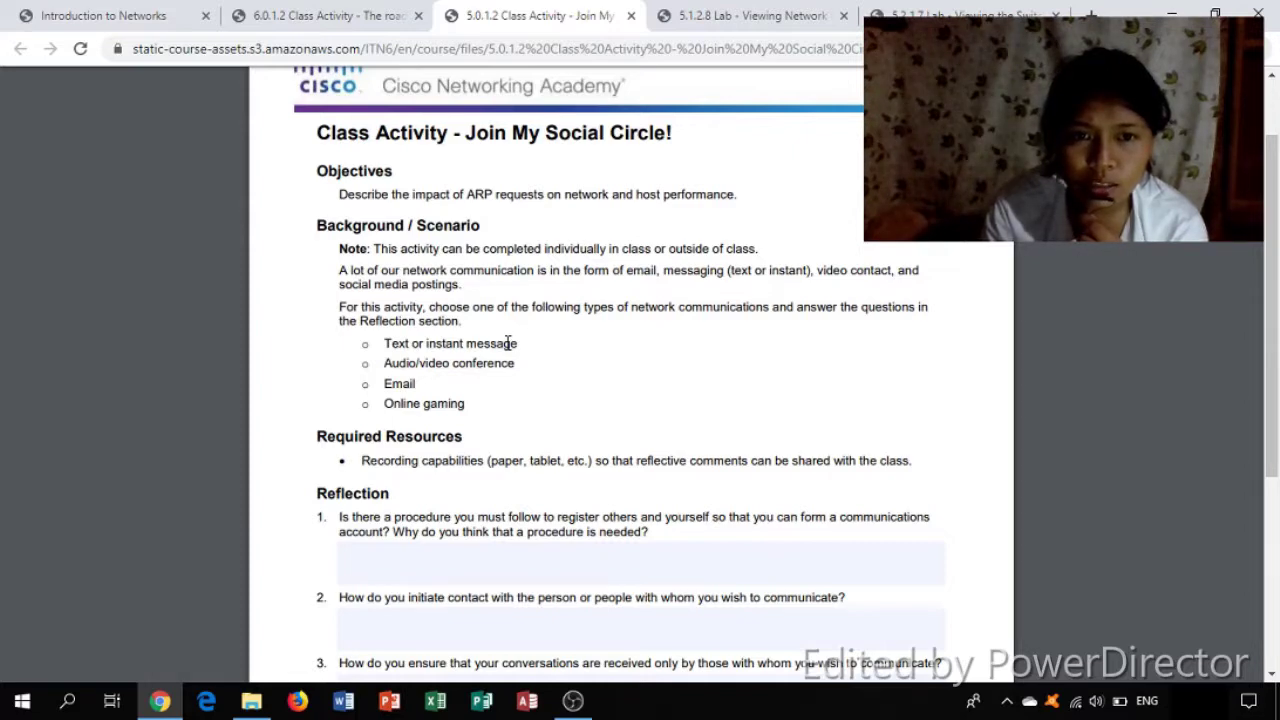
scroll(down, 3)
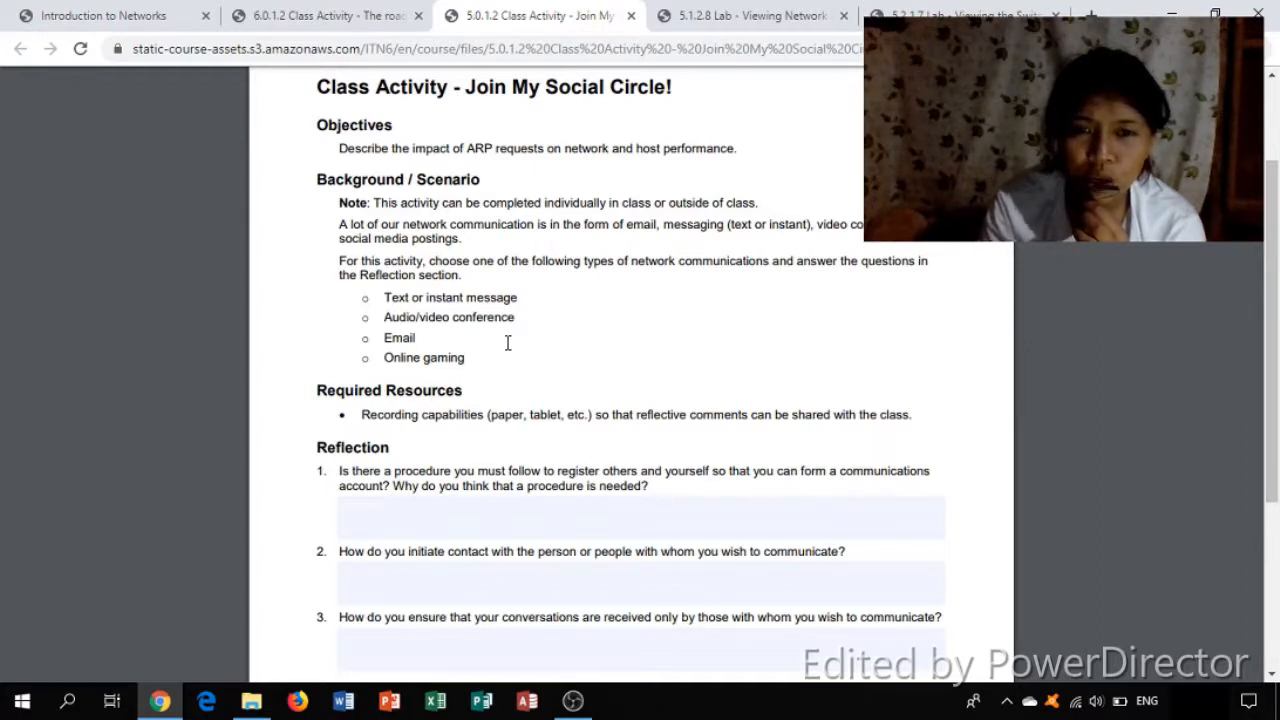
scroll(down, 3)
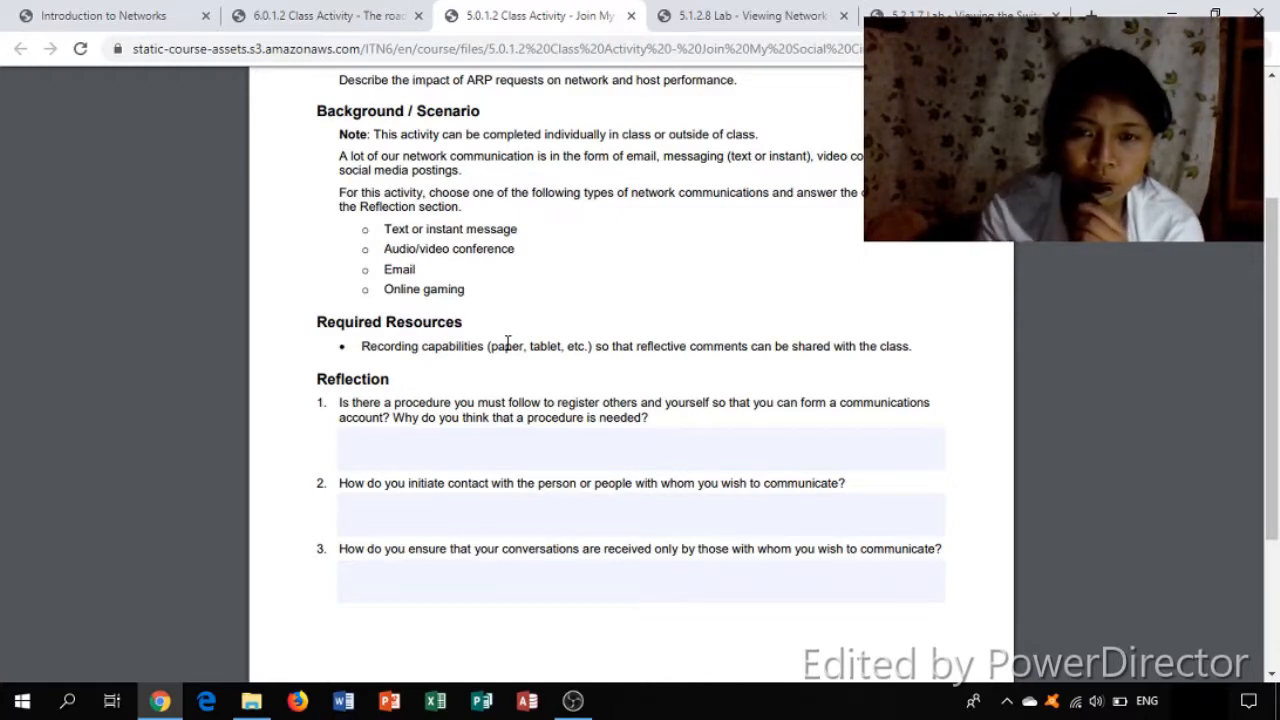
scroll(down, 3)
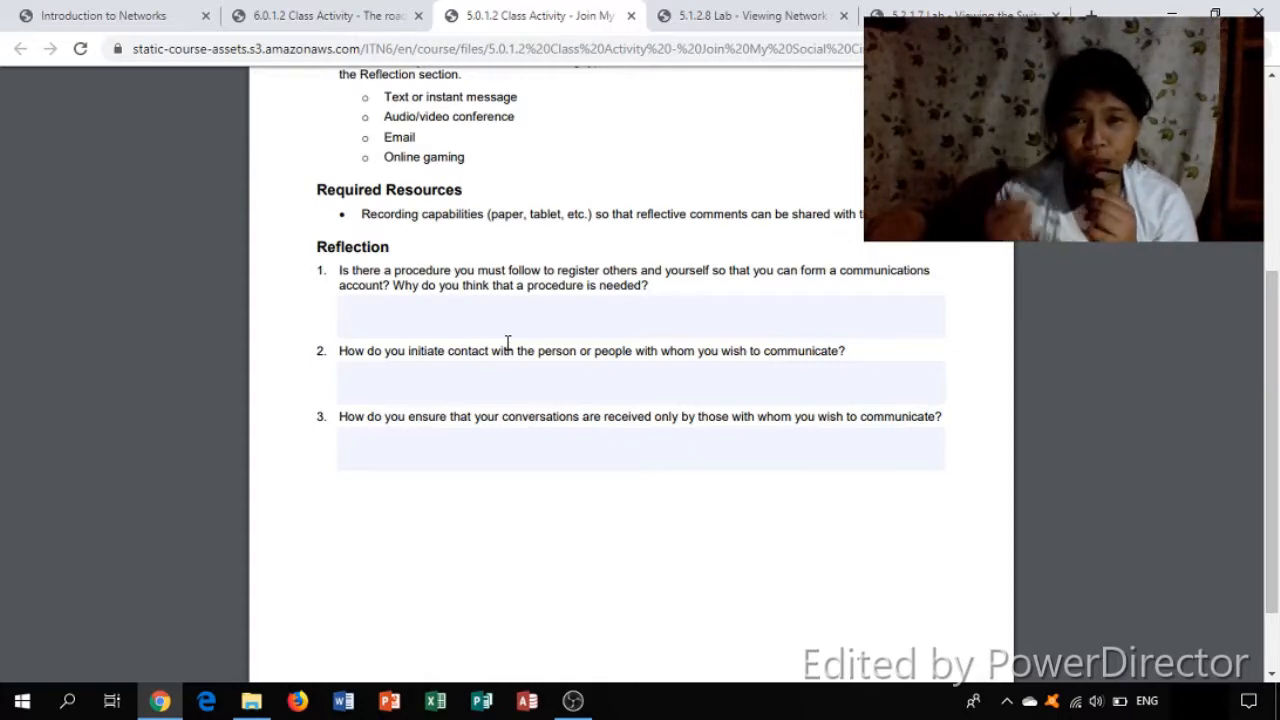
Scroll through the end of the class activity PDF before leaving it
scroll(down, 3)
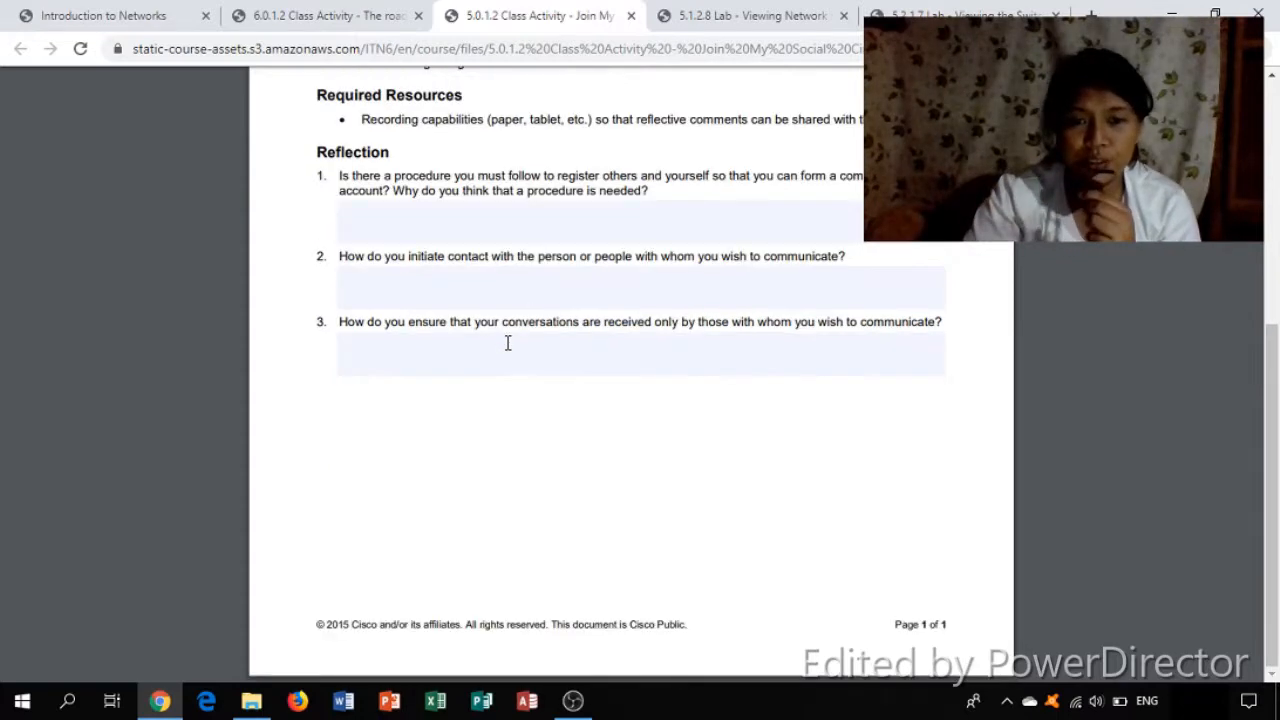
scroll(up, 3)
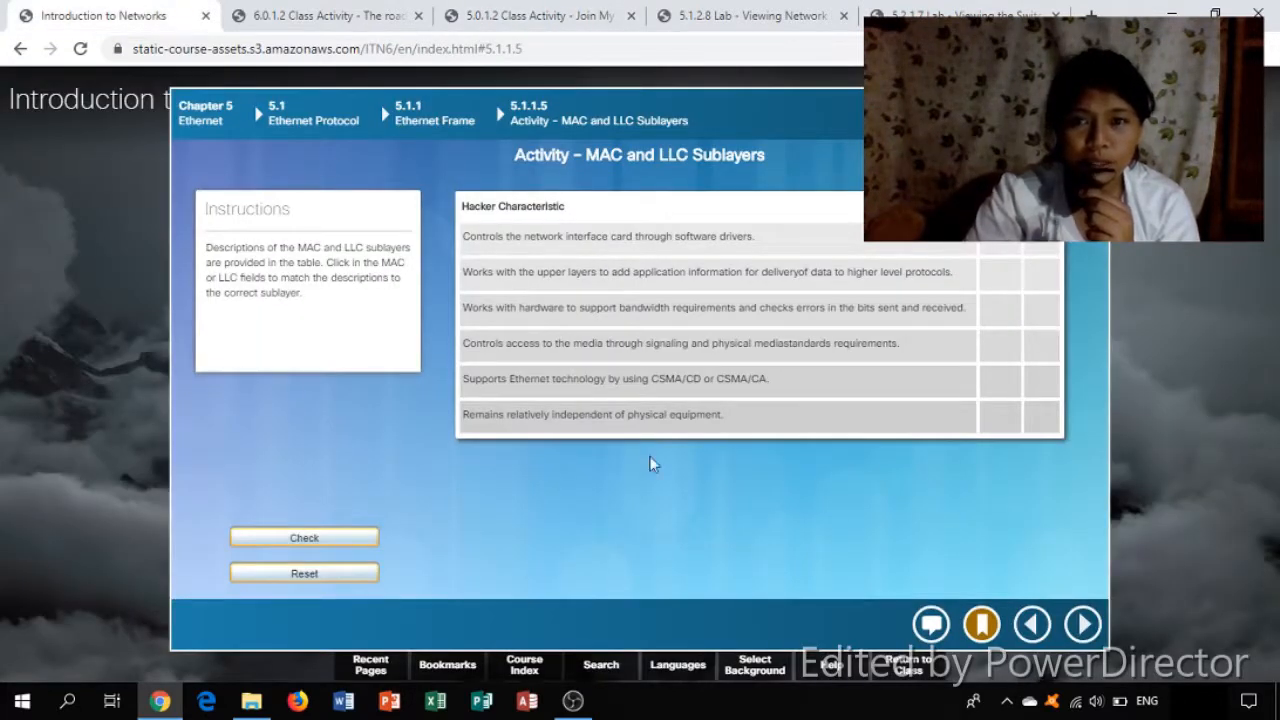
mouse_move(548, 500)
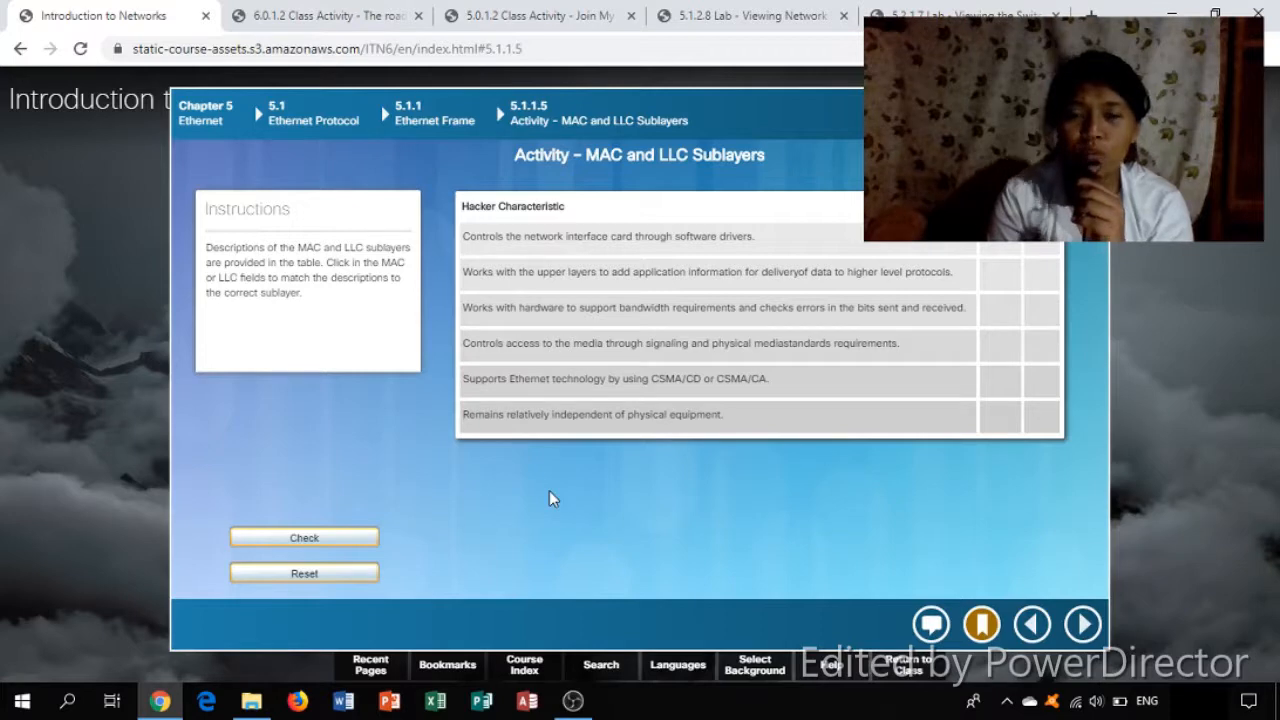
mouse_move(762, 306)
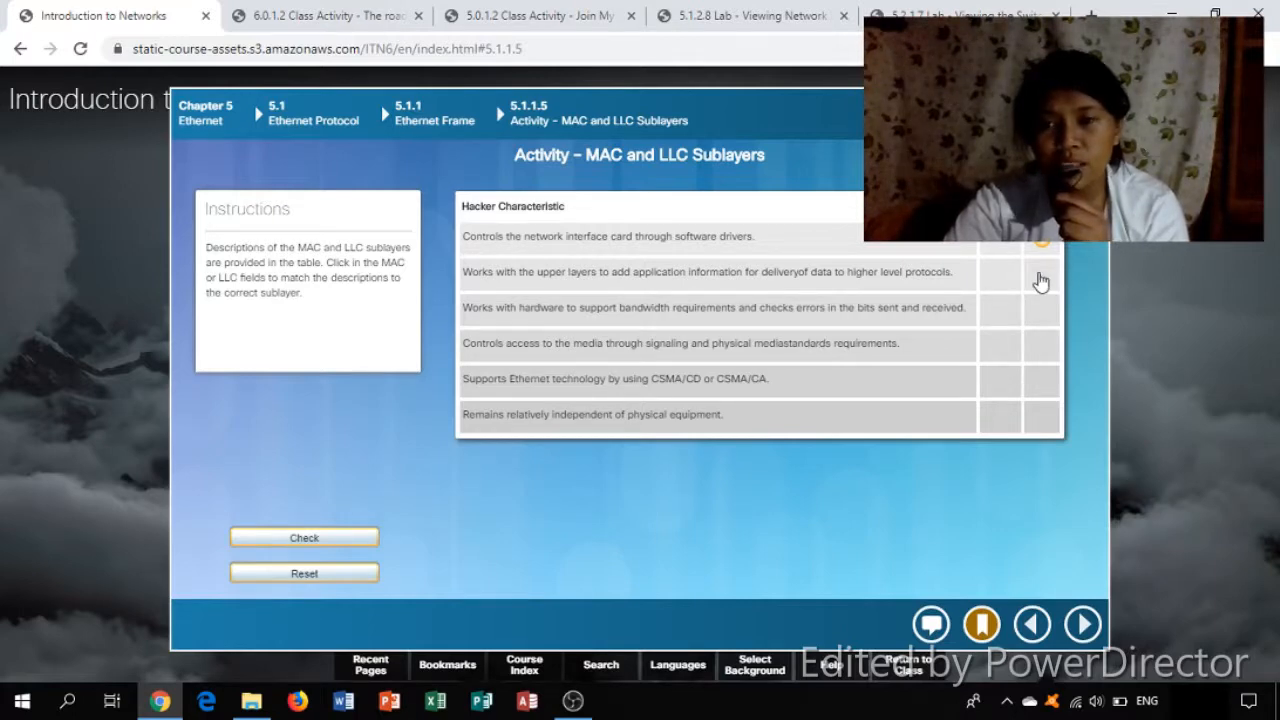
Assign upper-layer data and equipment-independence to LLC; bandwidth, media access and CSMA to MAC
click(1040, 272)
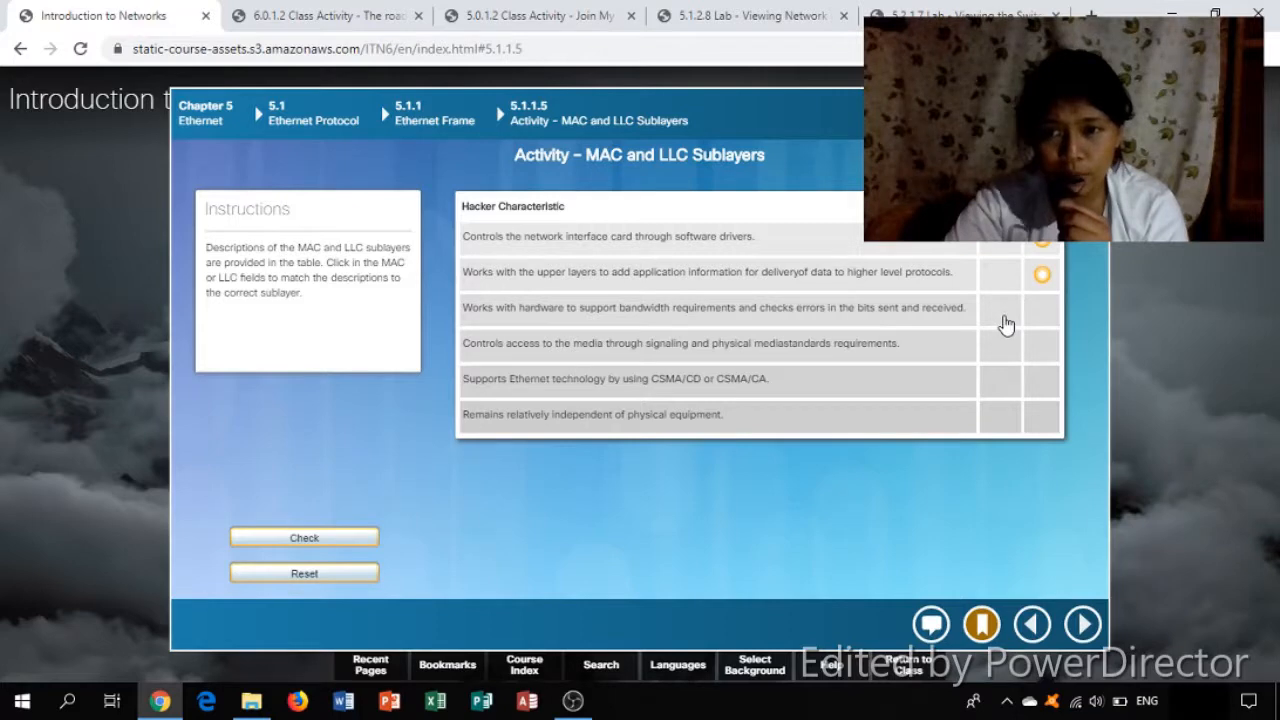
click(1000, 310)
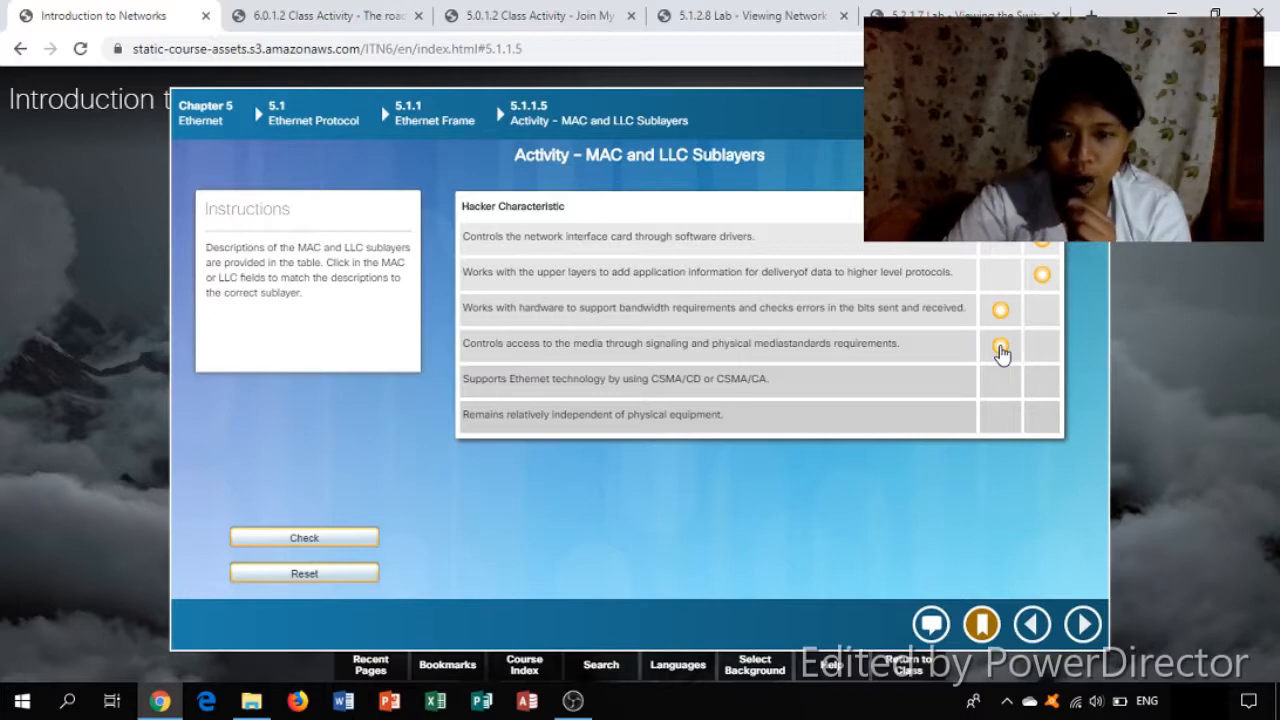
click(1000, 344)
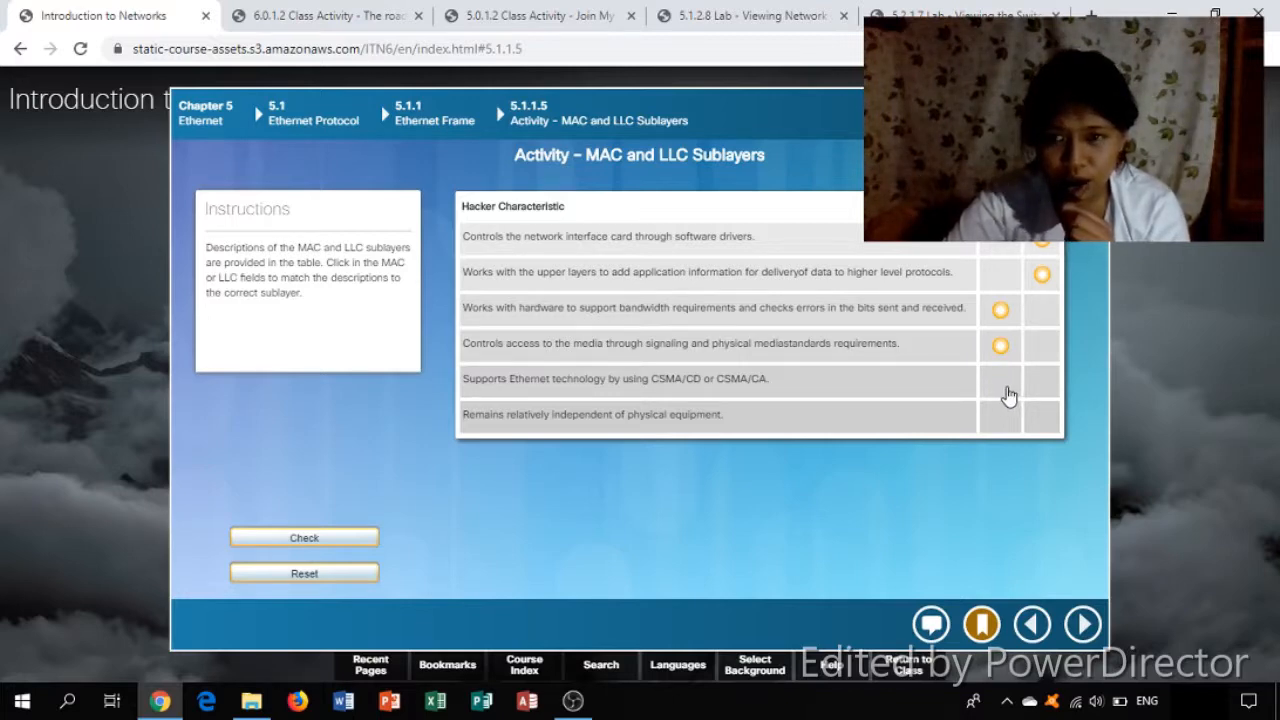
click(1000, 380)
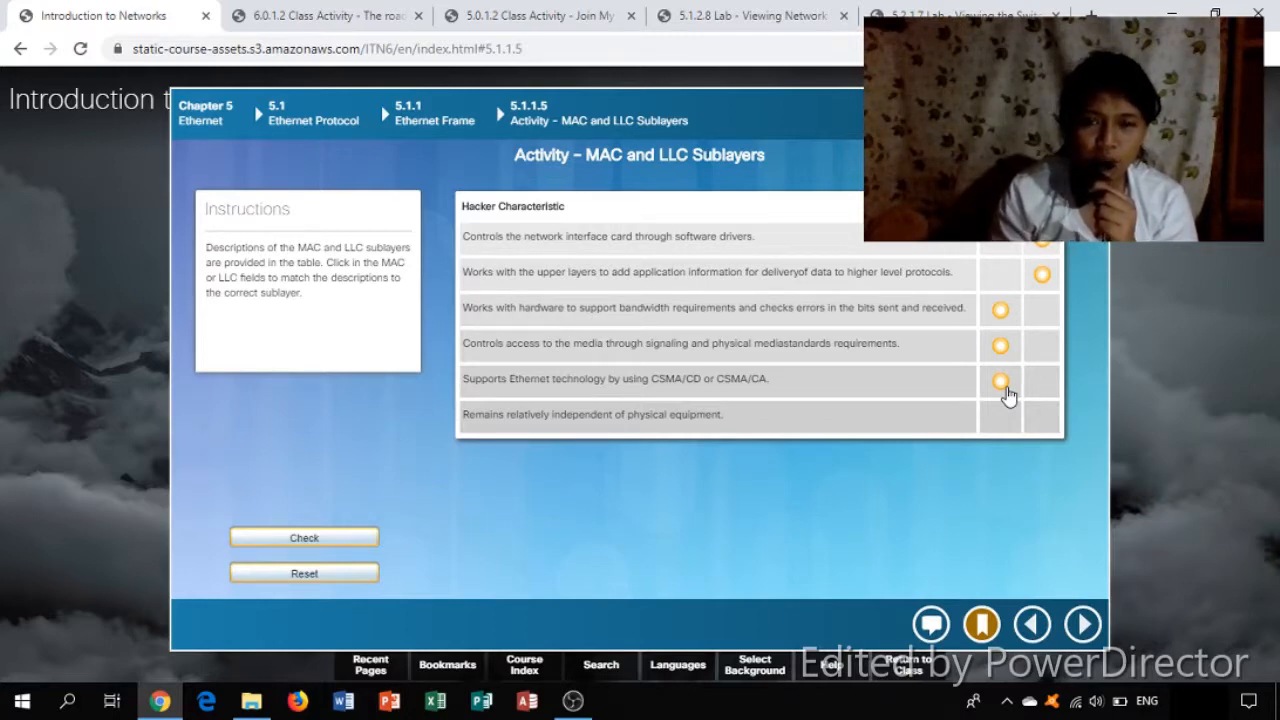
mouse_move(1020, 408)
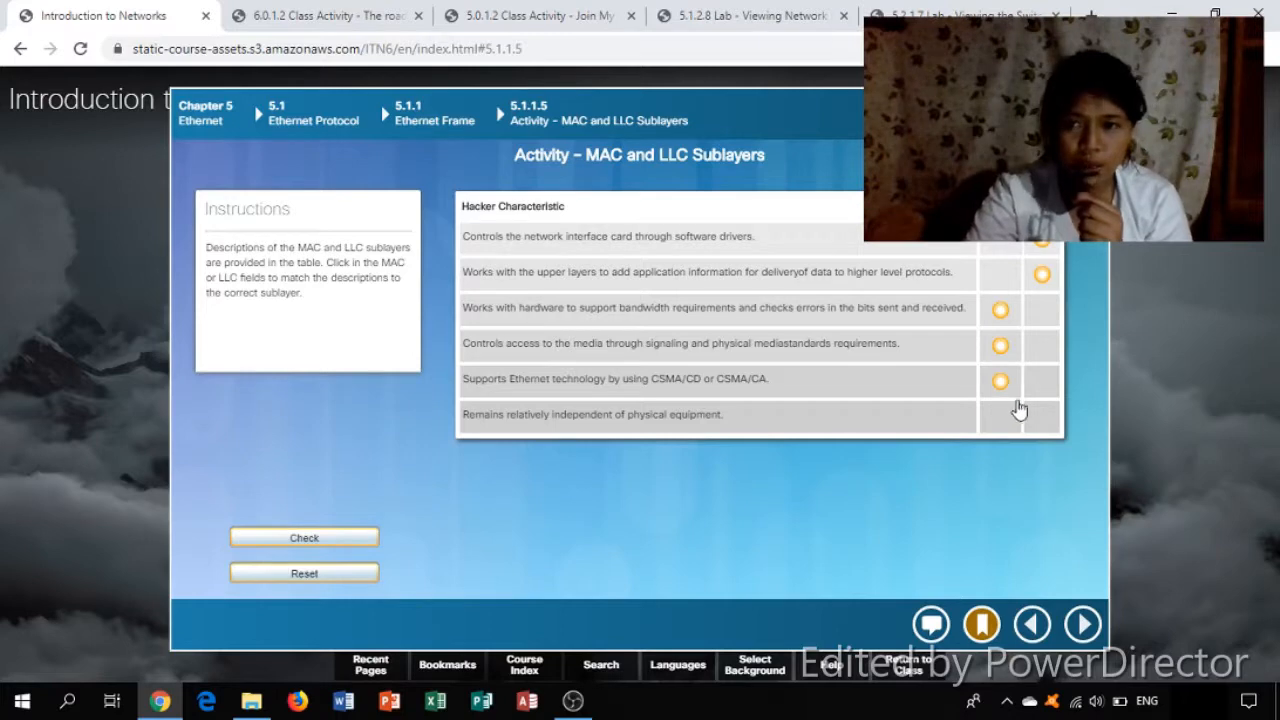
click(1042, 418)
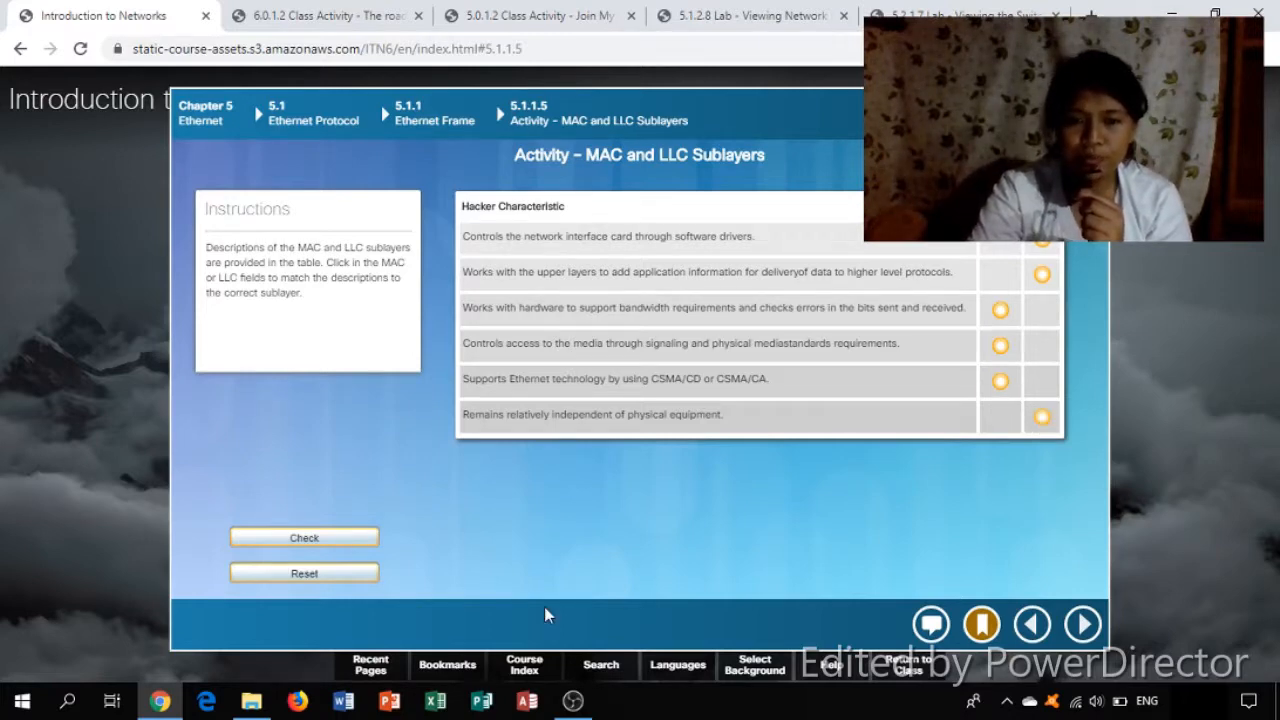
Check the sublayer matches as correct and bring up the course bookmarks list
click(304, 536)
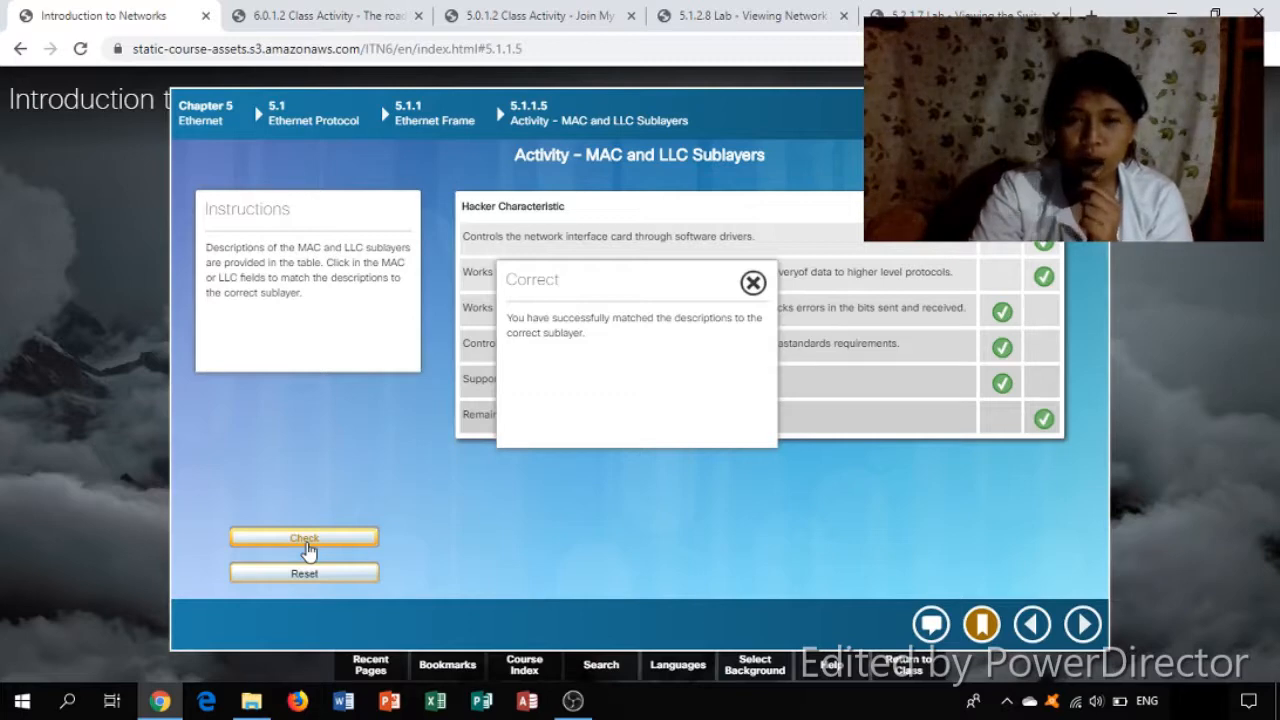
click(752, 282)
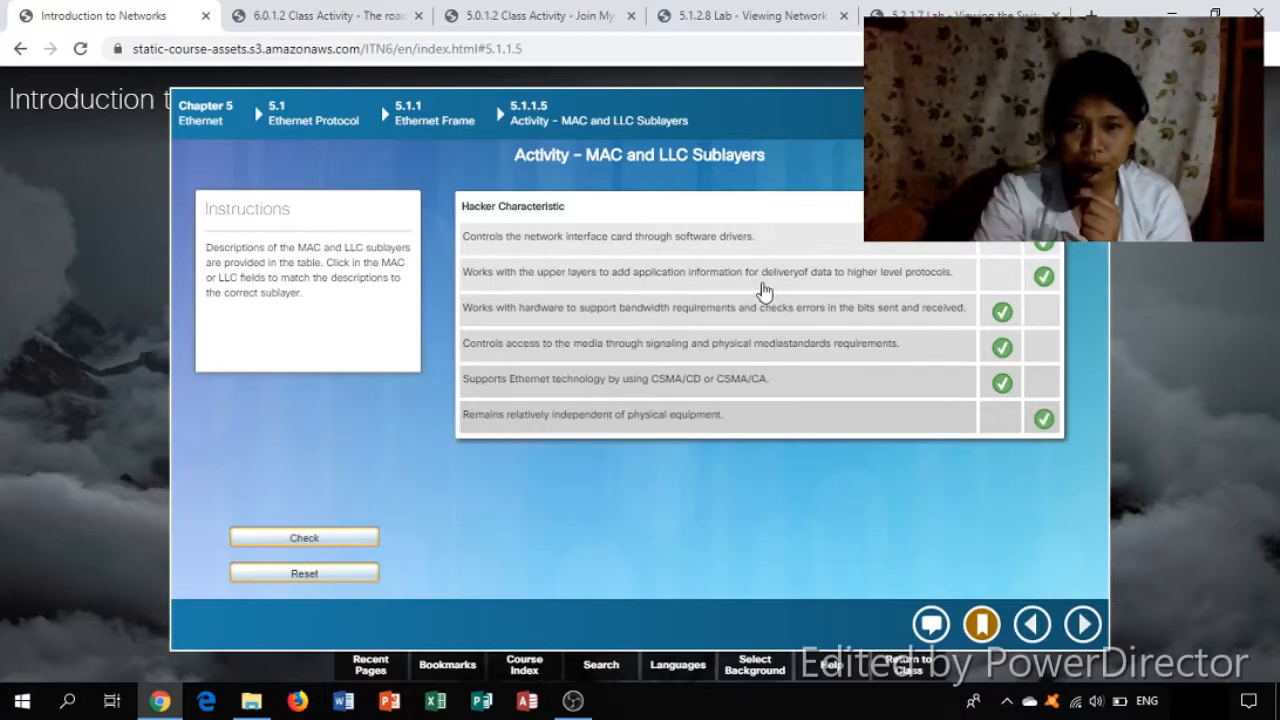
click(448, 664)
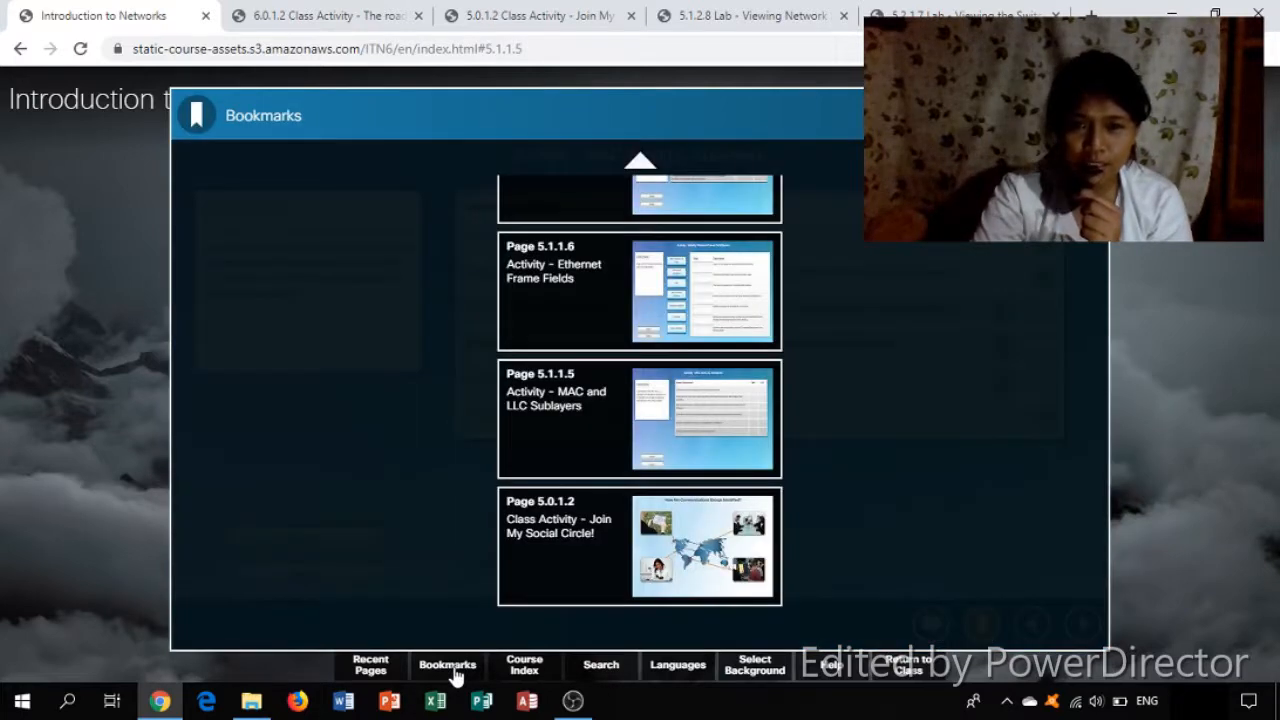
Jump to Page 5.1.1.6 Activity - Ethernet Frame Fields from the bookmarks
click(640, 292)
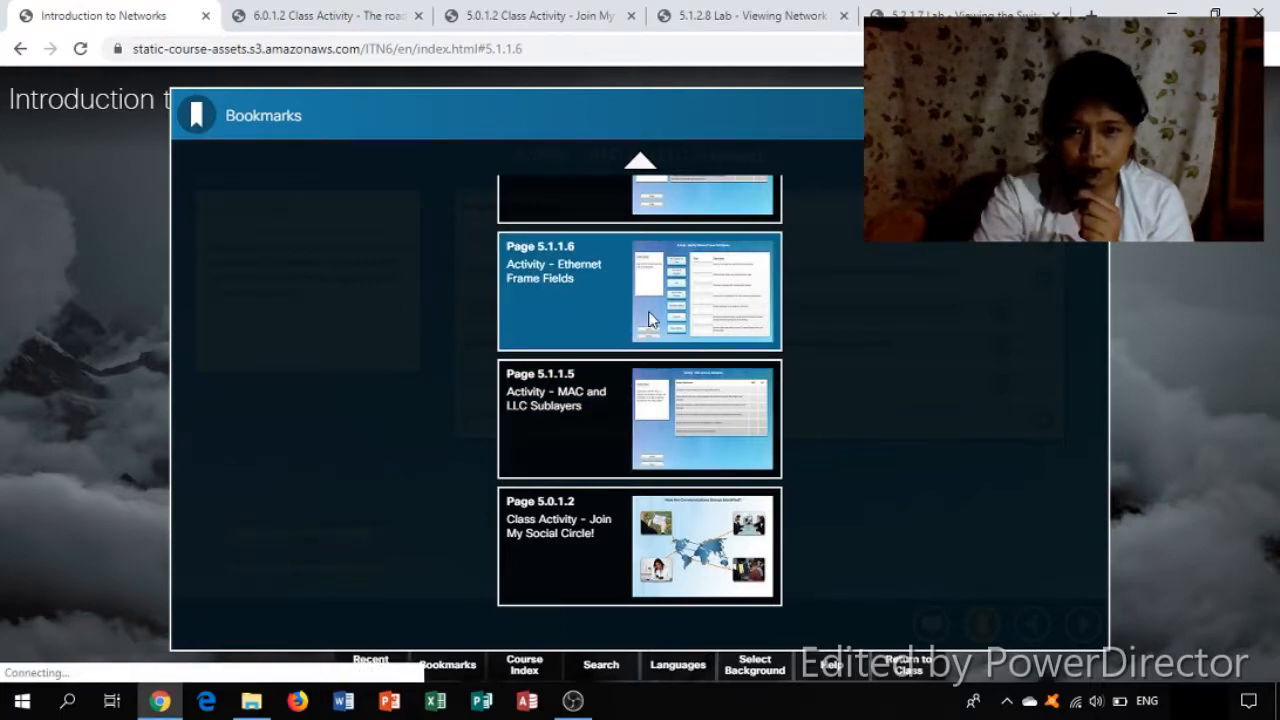
click(640, 292)
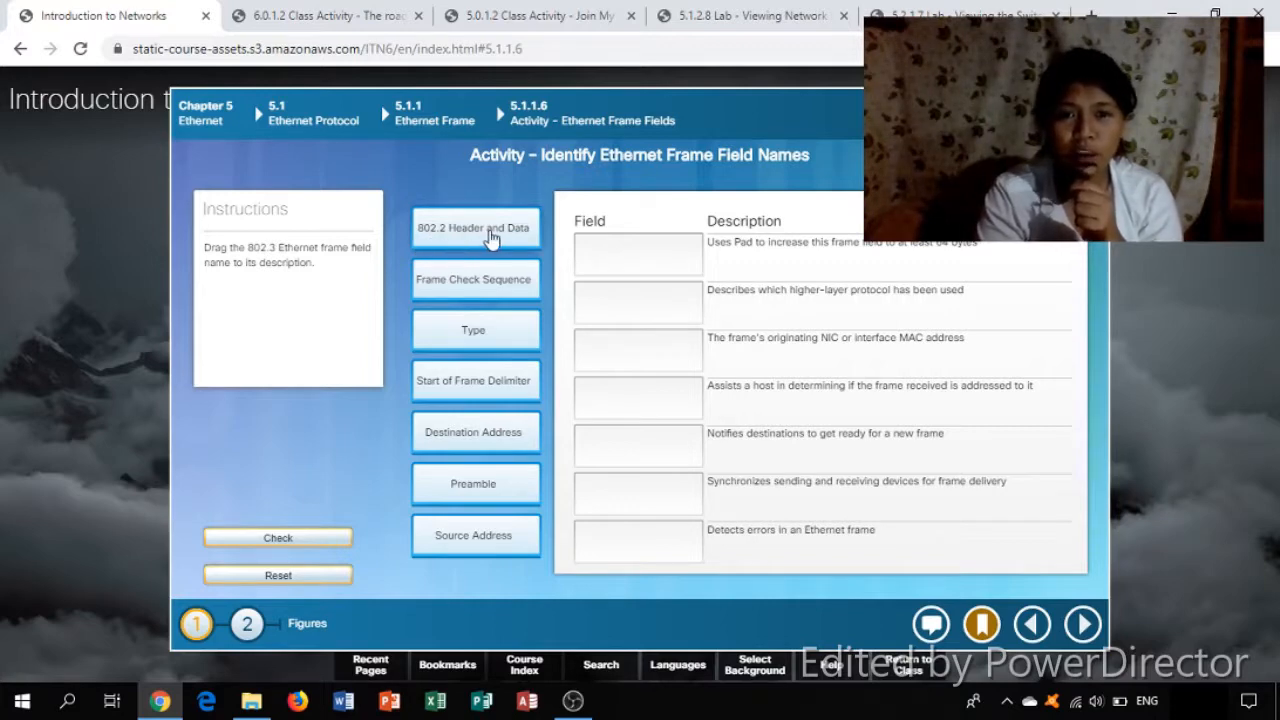
Match 802.2 Header and Data, Type, Source Address and one more field to their descriptions
drag(490, 228, 640, 254)
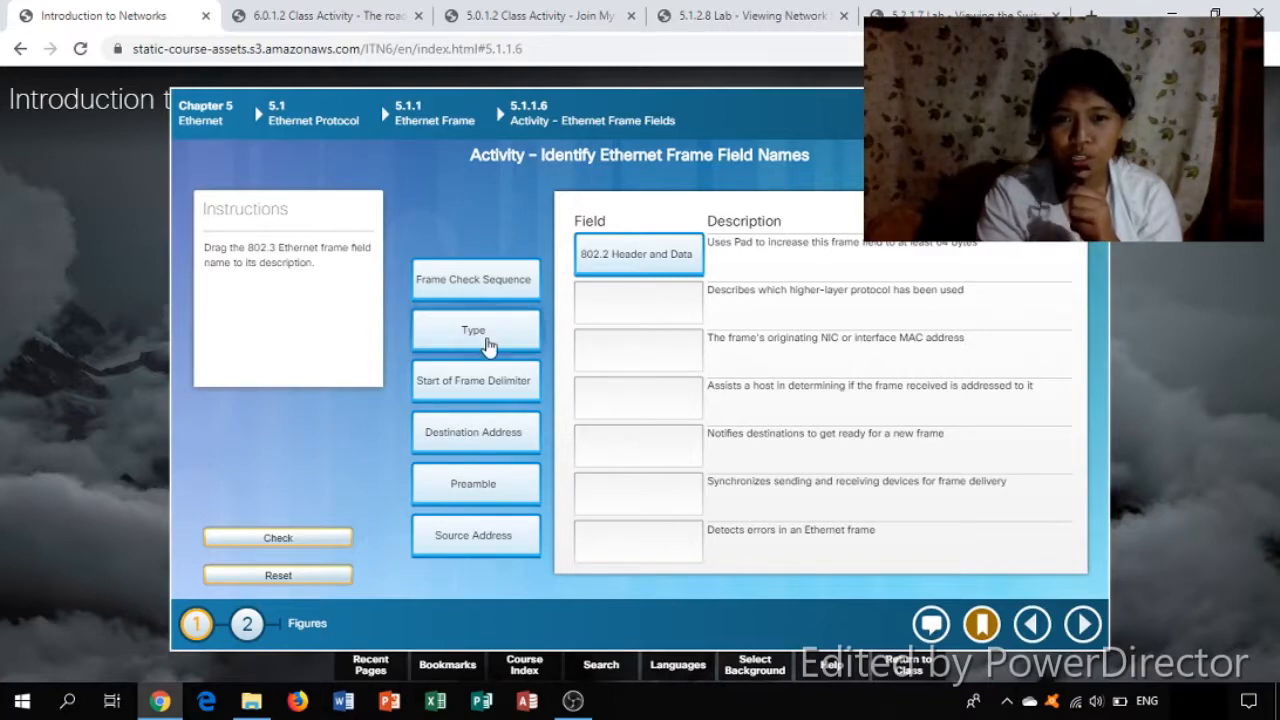
drag(476, 330, 638, 302)
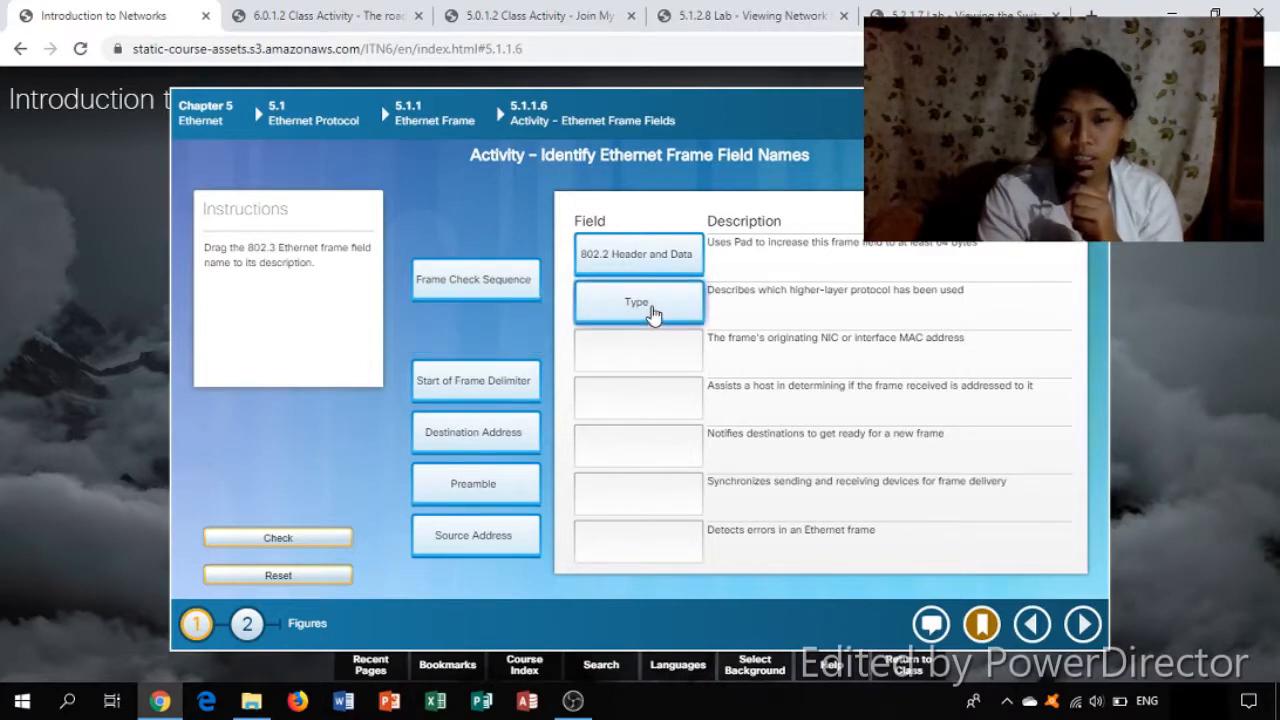
mouse_move(708, 400)
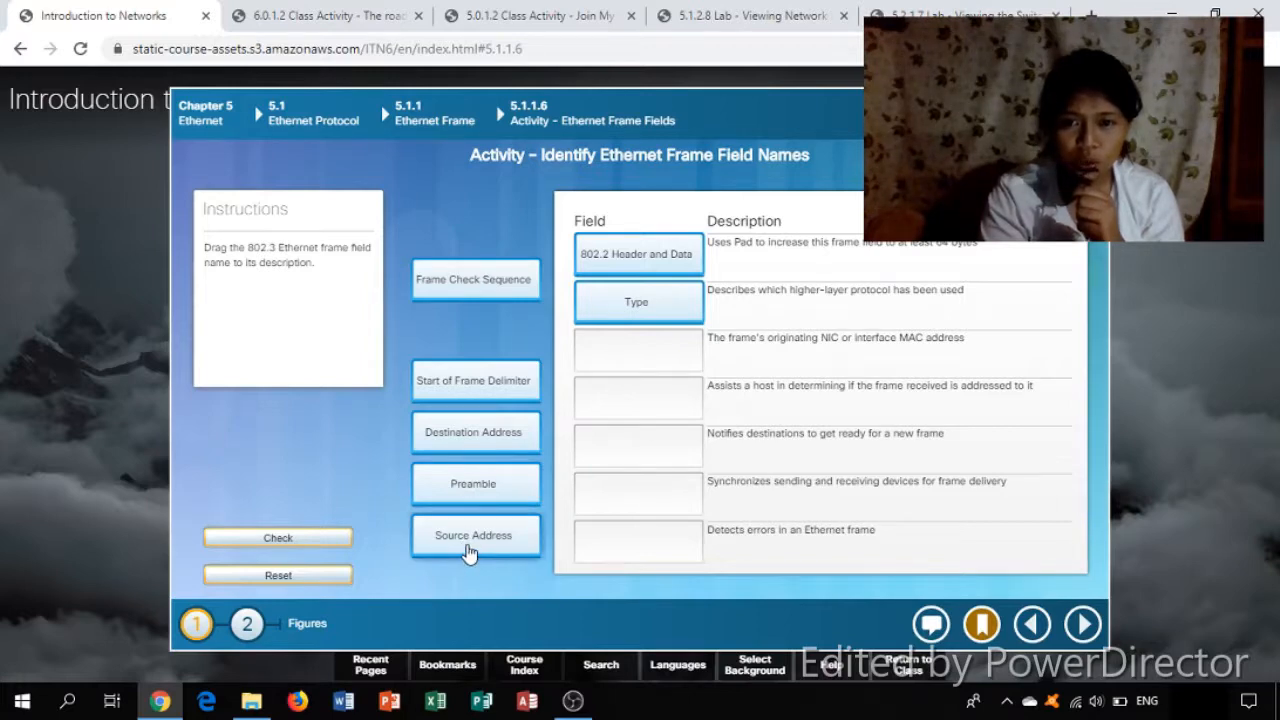
drag(474, 536, 638, 348)
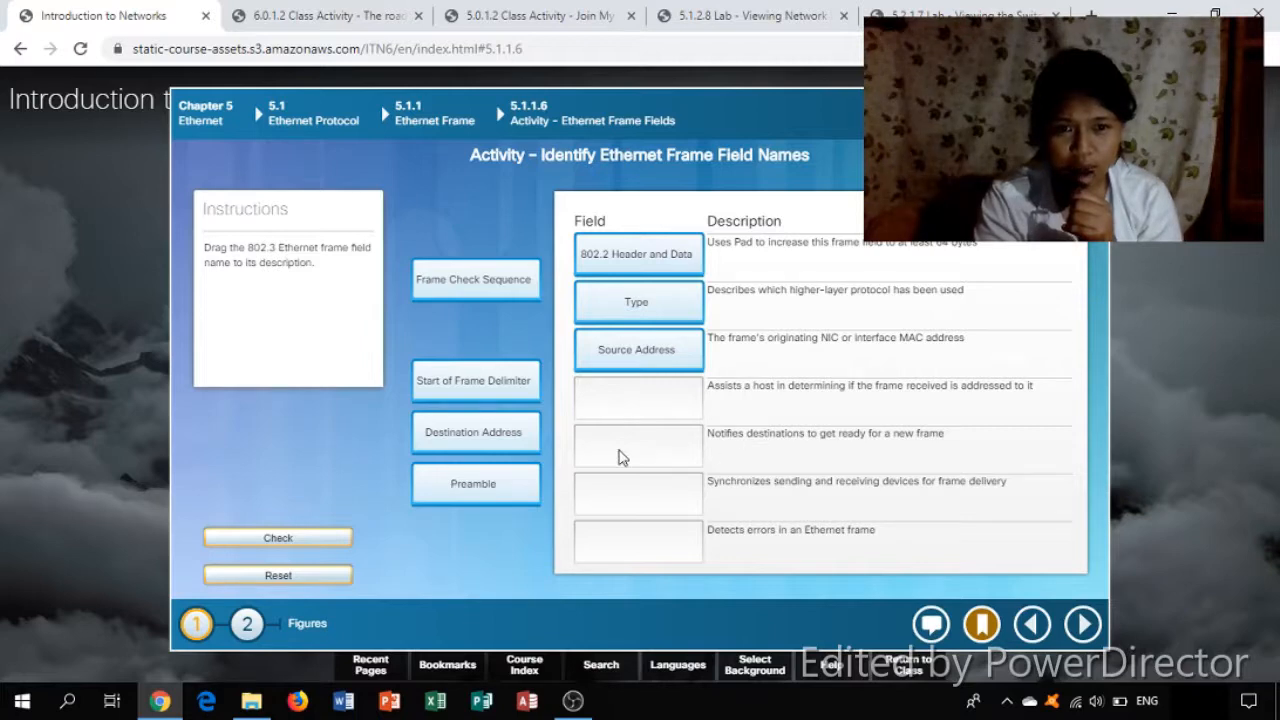
drag(476, 432, 636, 404)
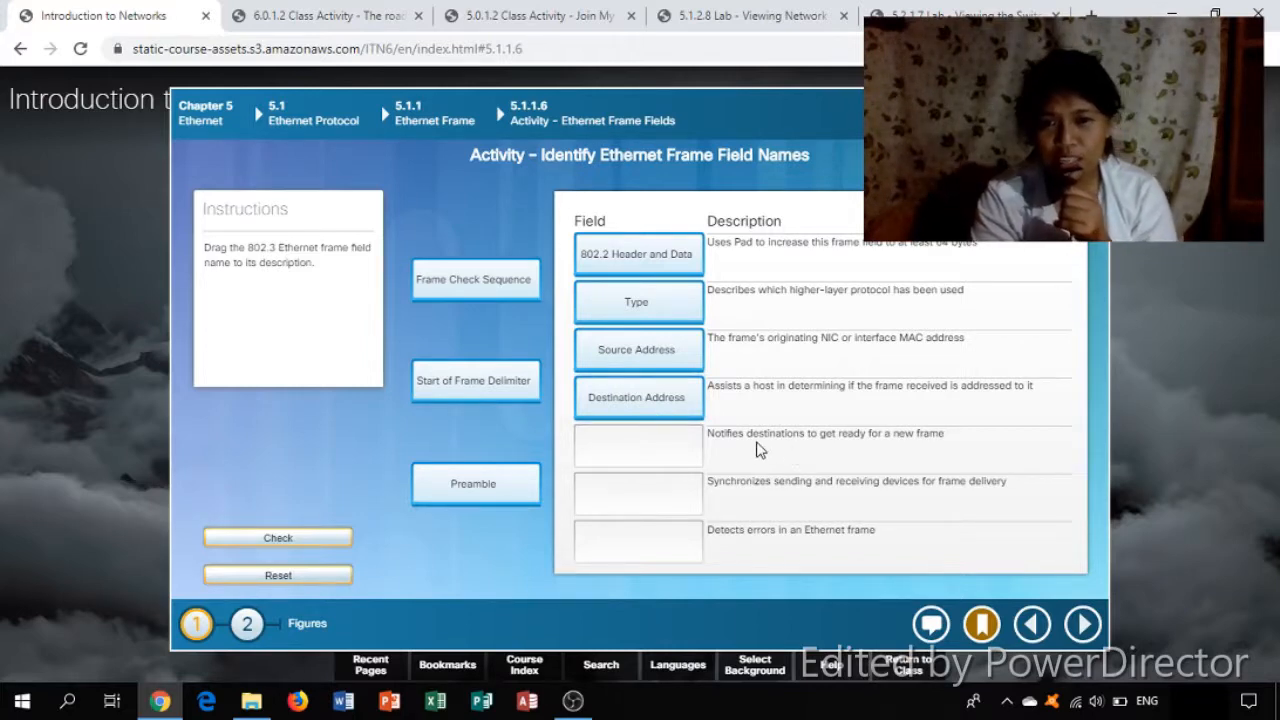
mouse_move(896, 468)
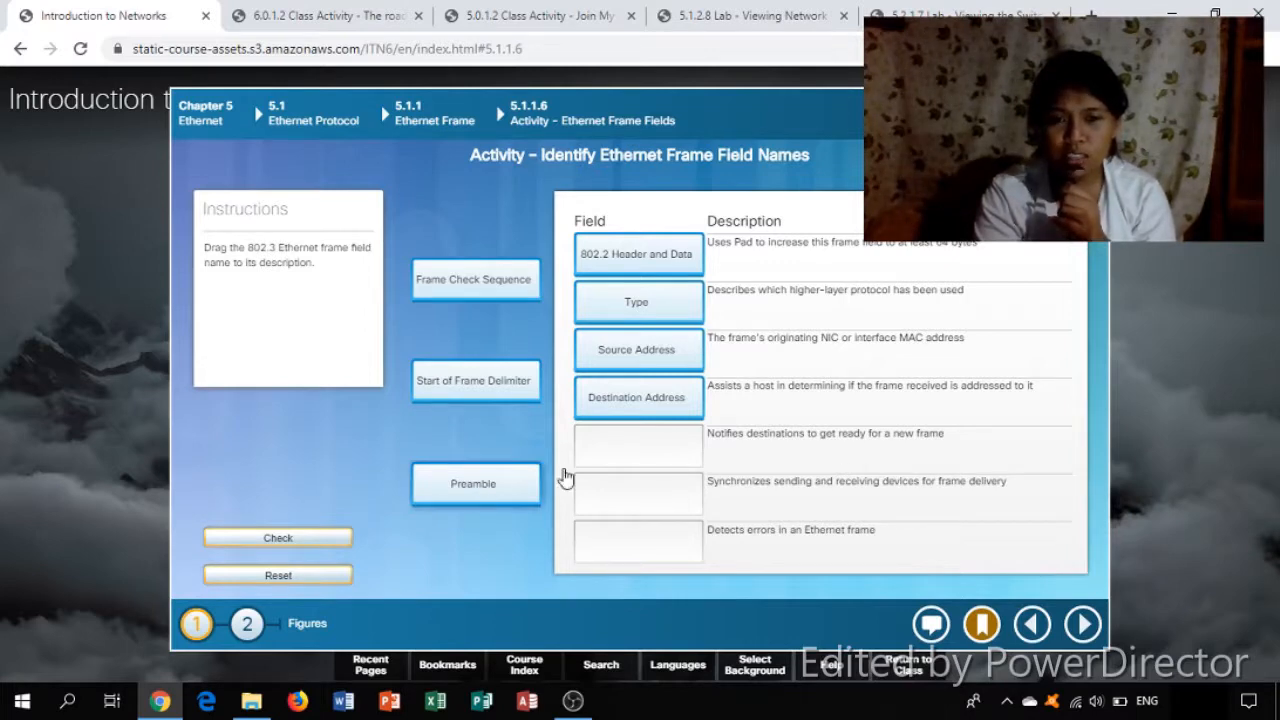
Match Preamble, Start of Frame Delimiter and Frame Check Sequence to their descriptions
drag(476, 482, 638, 448)
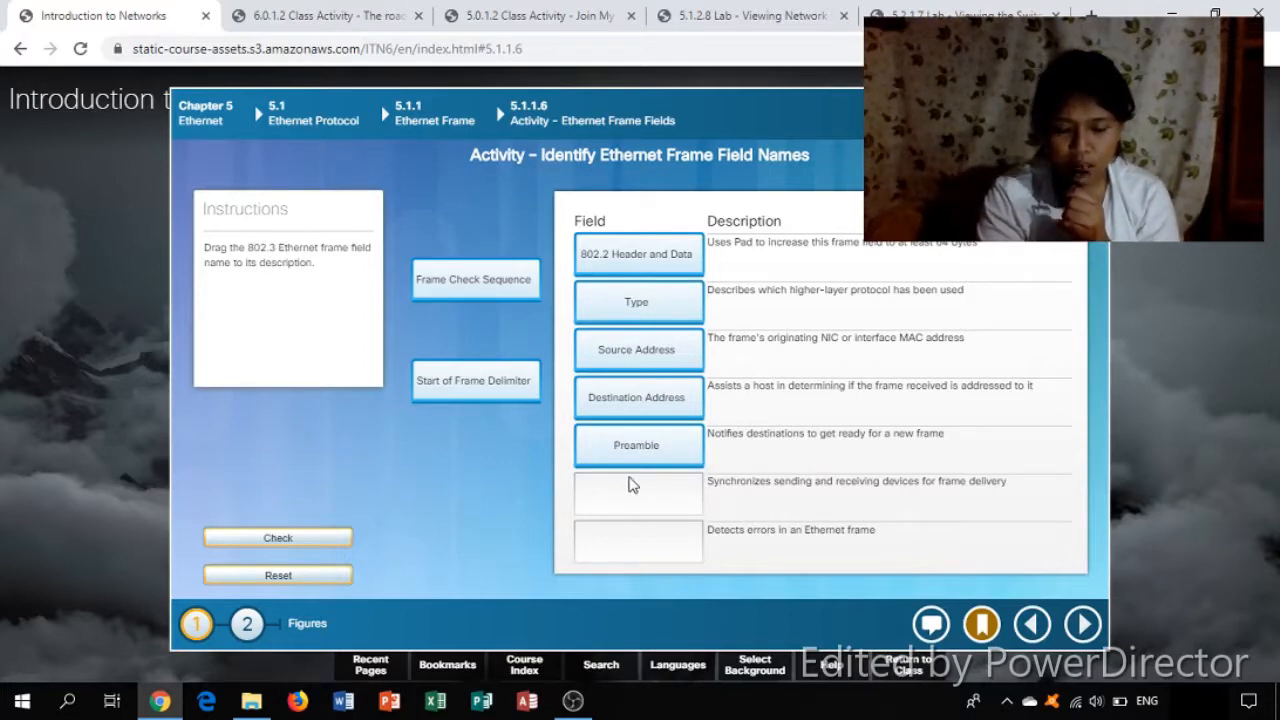
drag(476, 380, 650, 492)
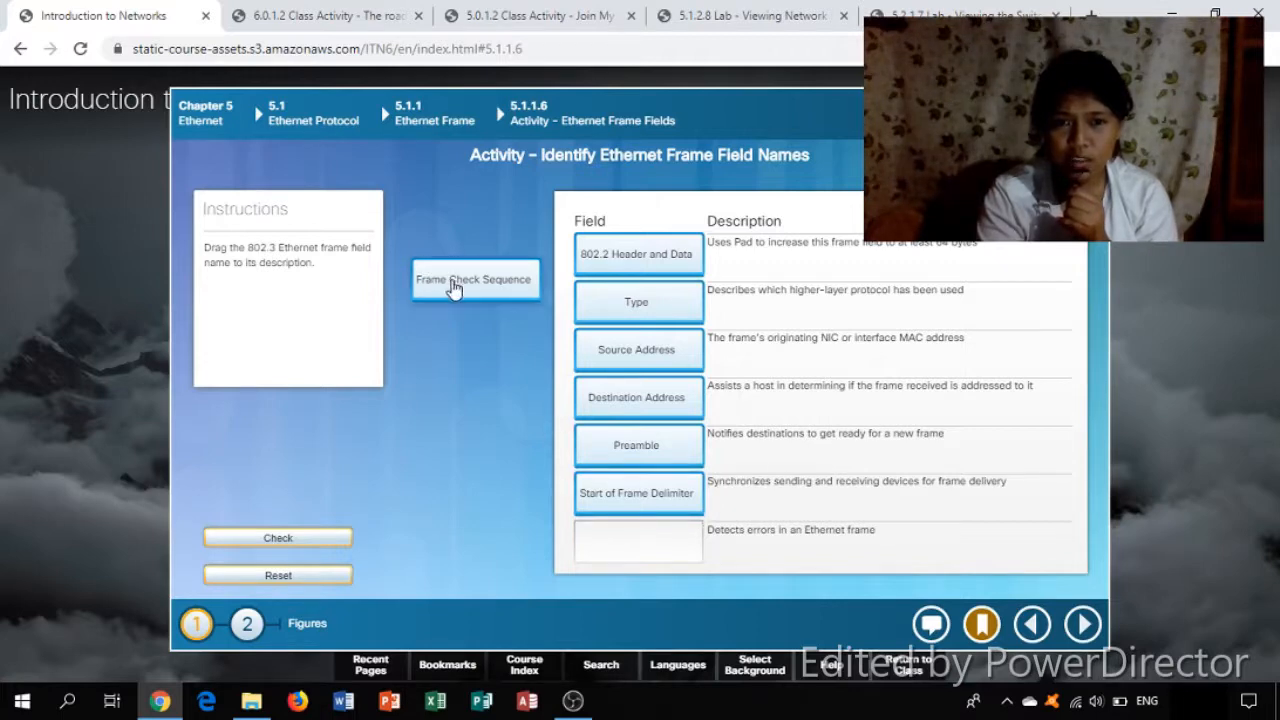
drag(474, 278, 638, 540)
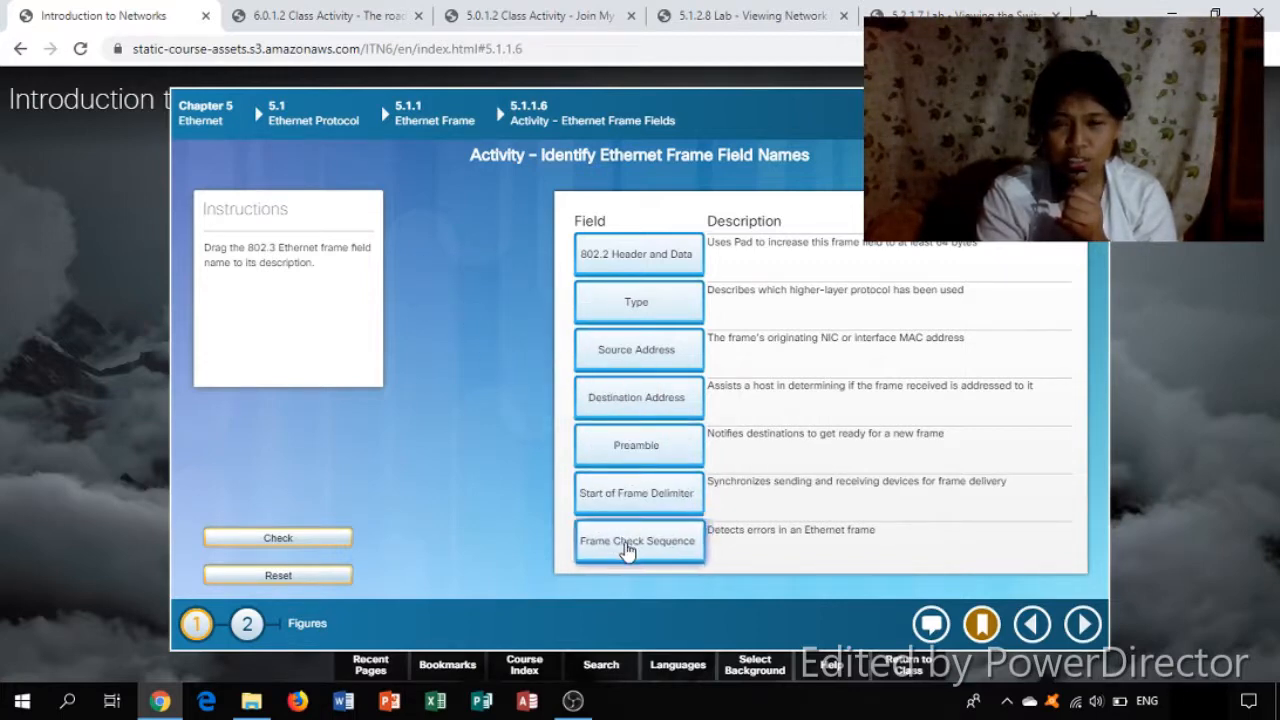
Check the seven field matches as correct and move to the second figure's activity
click(278, 536)
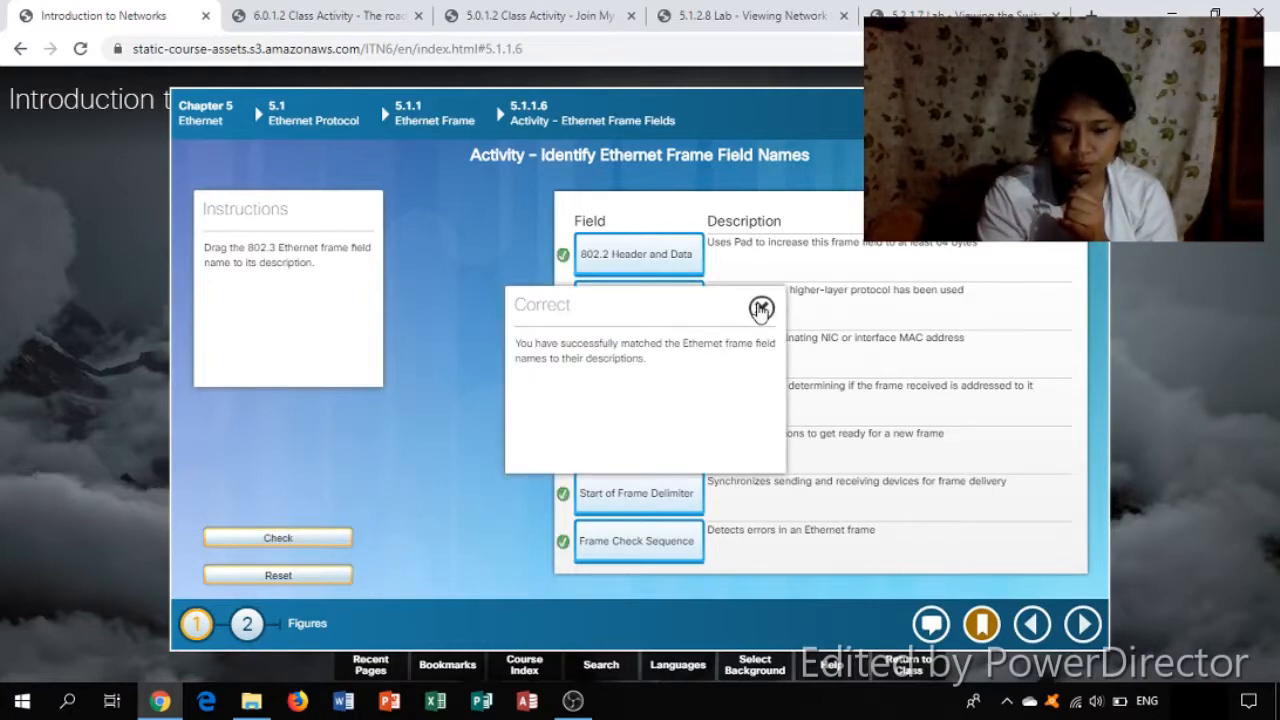
click(760, 310)
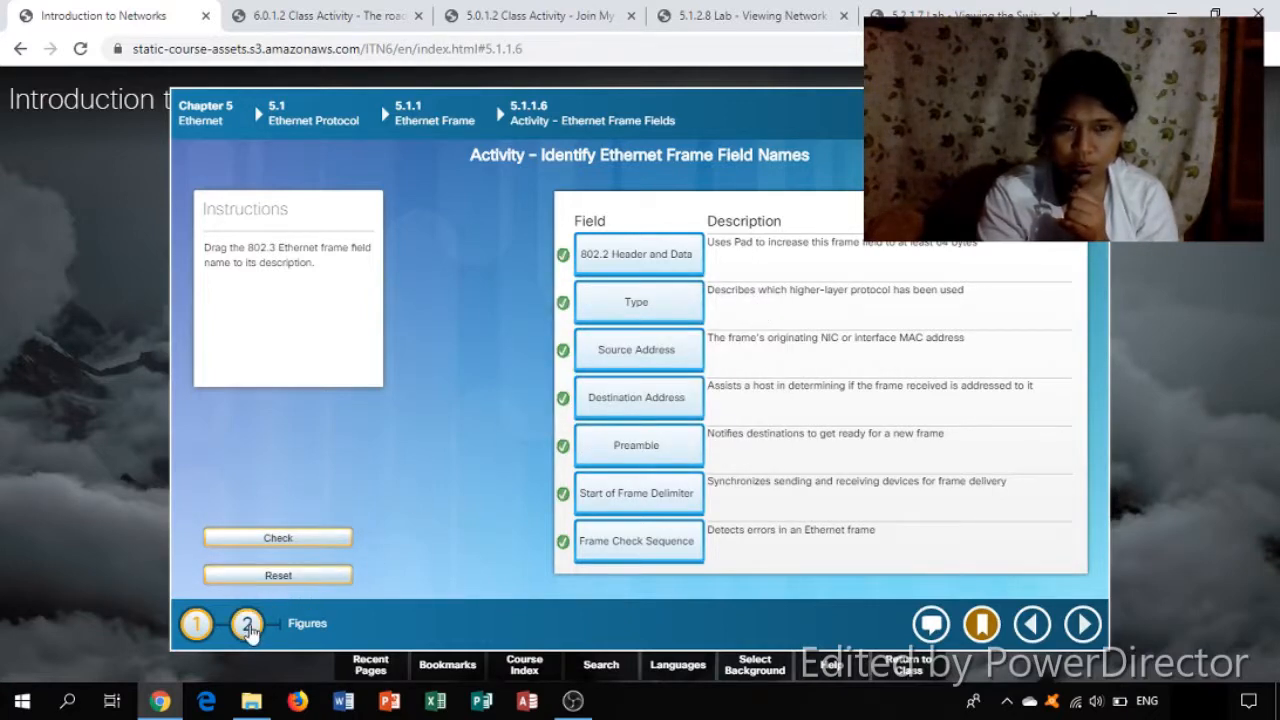
click(246, 624)
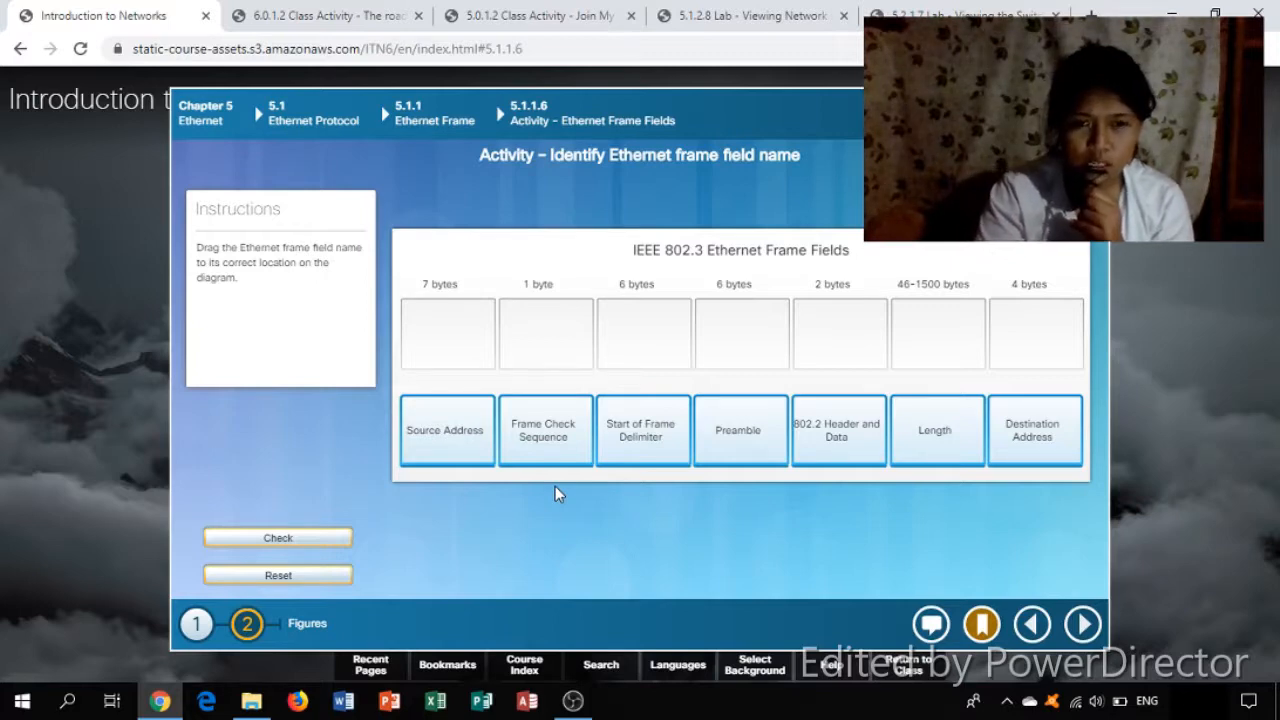
mouse_move(650, 292)
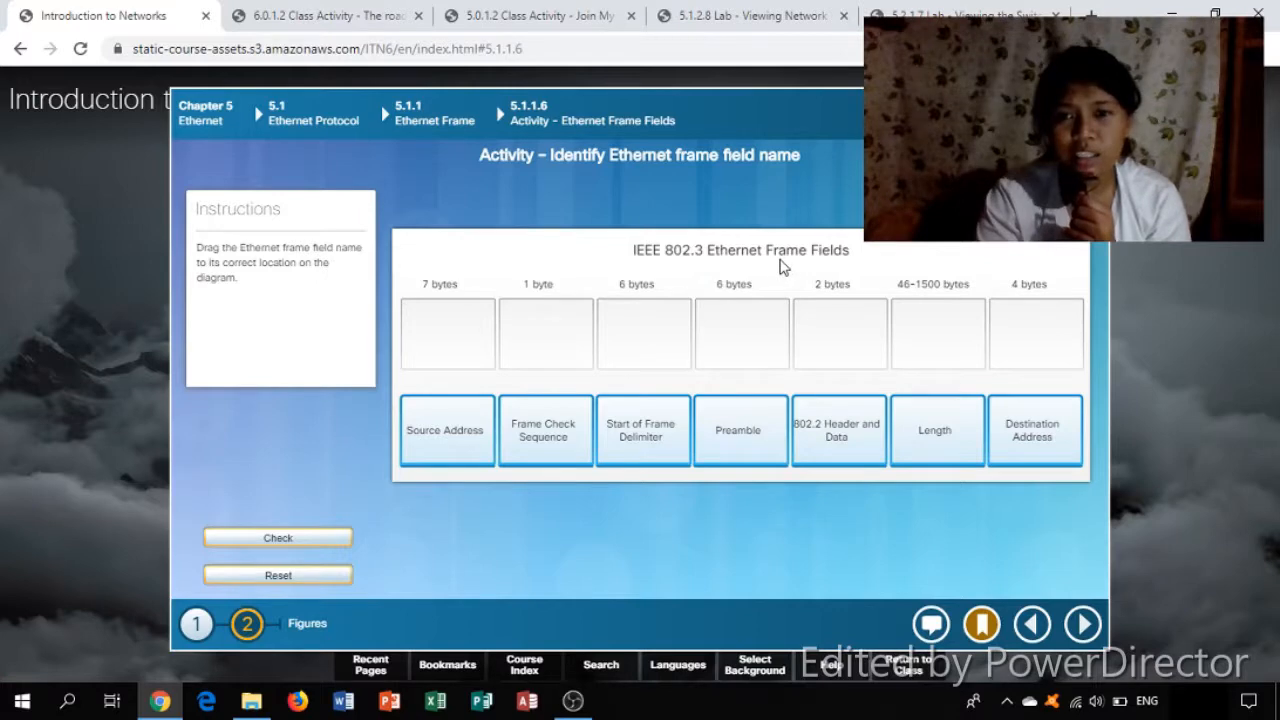
mouse_move(422, 292)
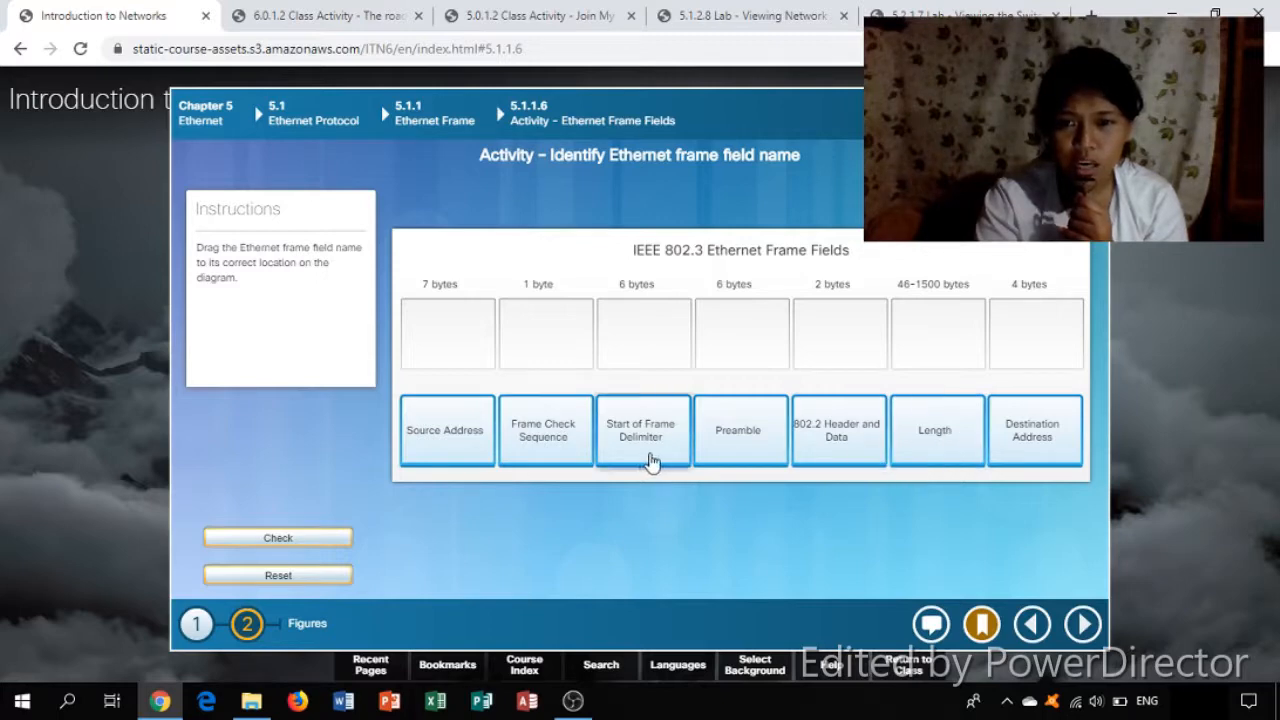
Place Preamble, SFD, Destination and Source Address in the 7-, 1- and two 6-byte slots
drag(740, 430, 448, 348)
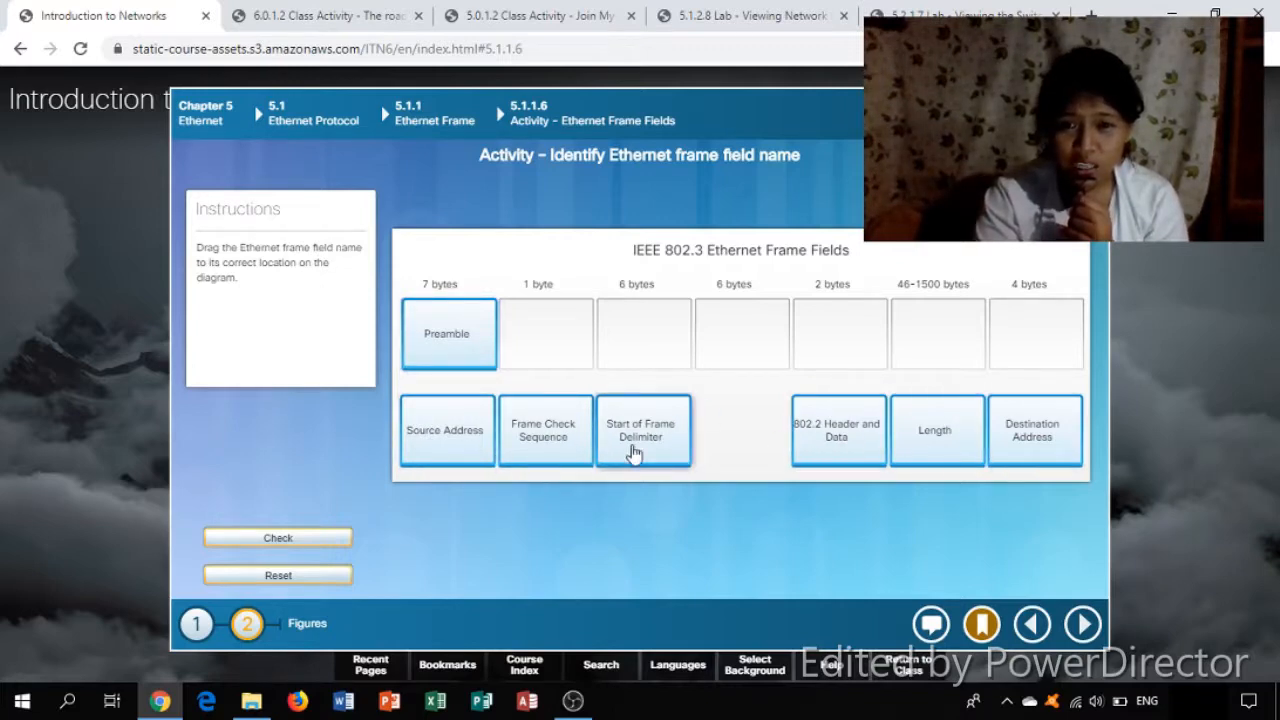
drag(642, 430, 560, 332)
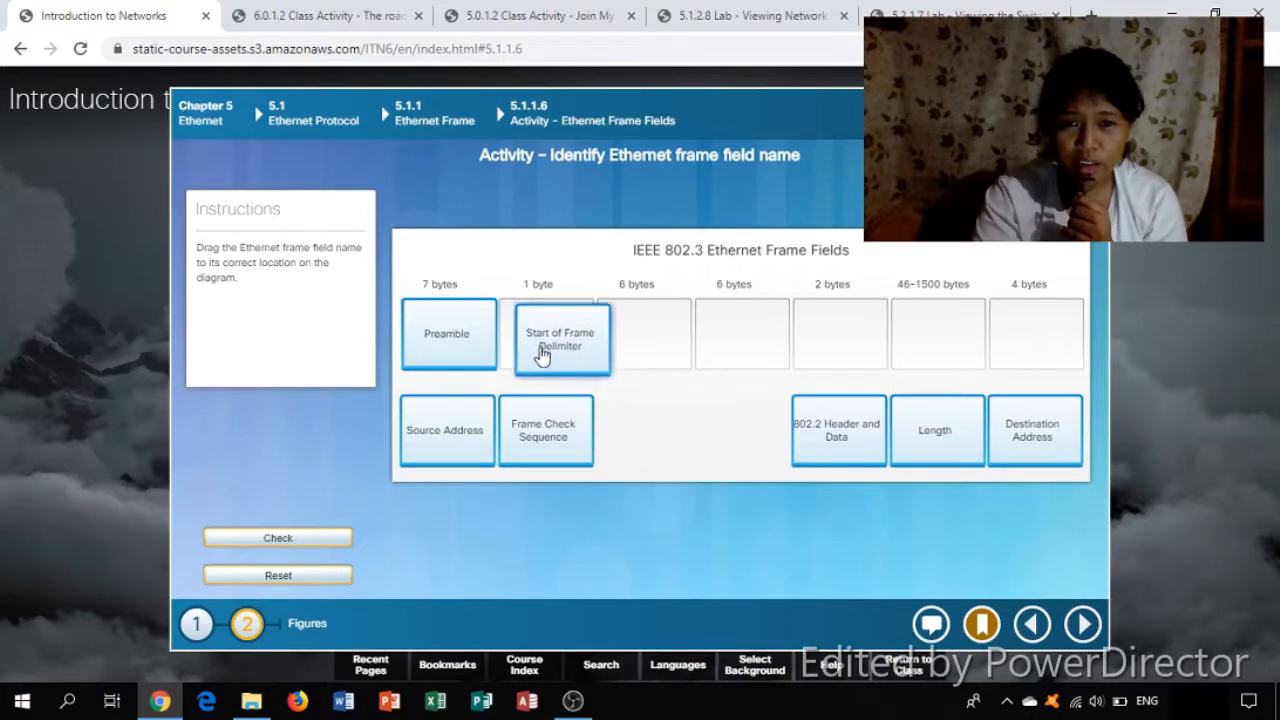
drag(562, 340, 544, 336)
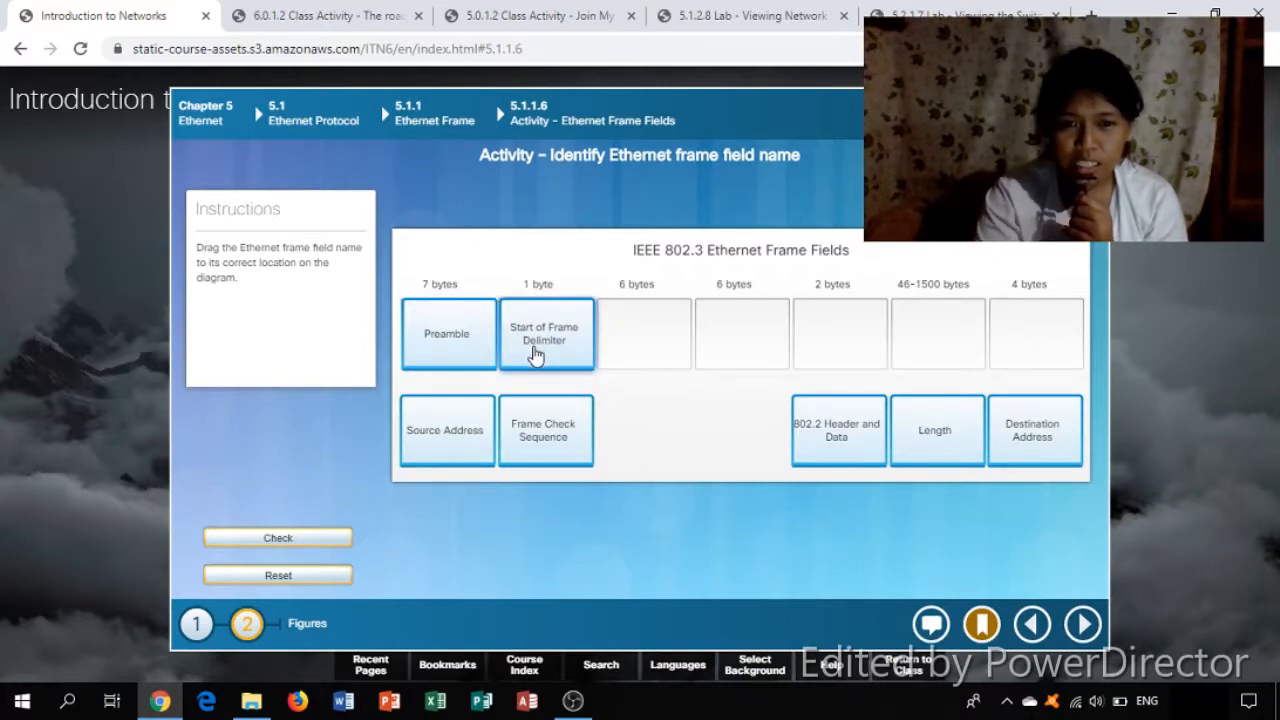
drag(1036, 430, 736, 360)
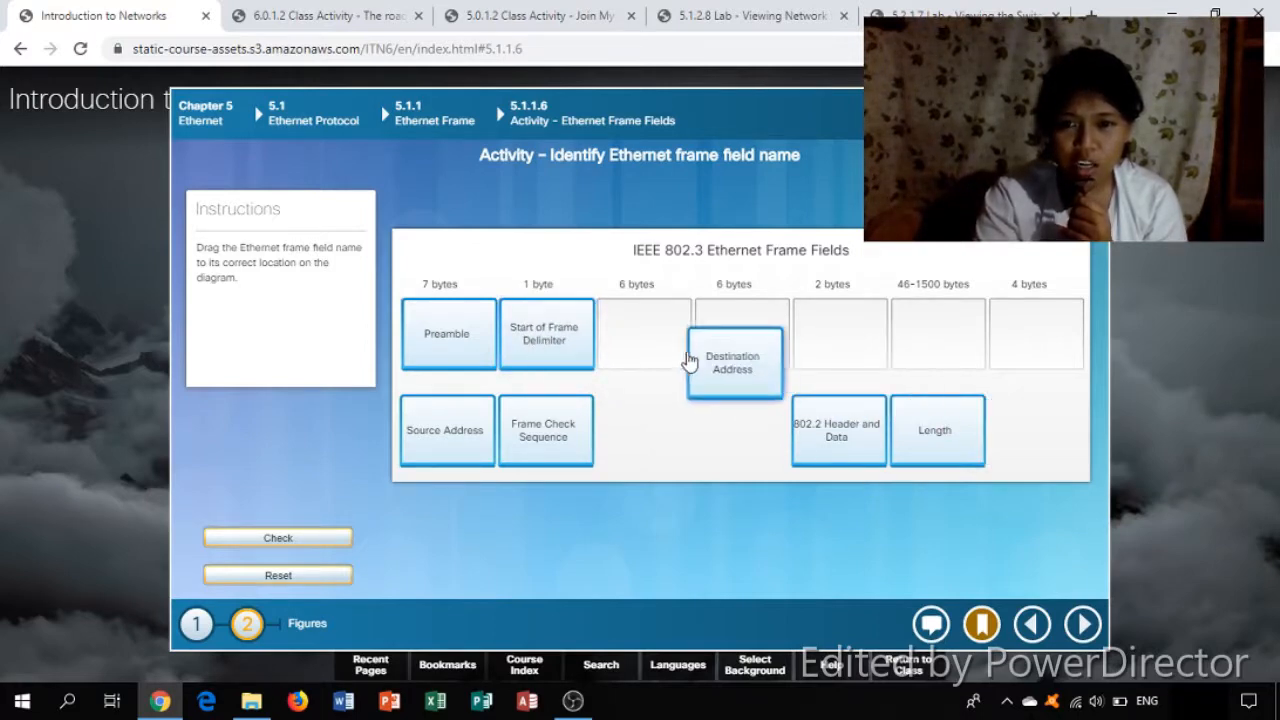
drag(736, 360, 644, 332)
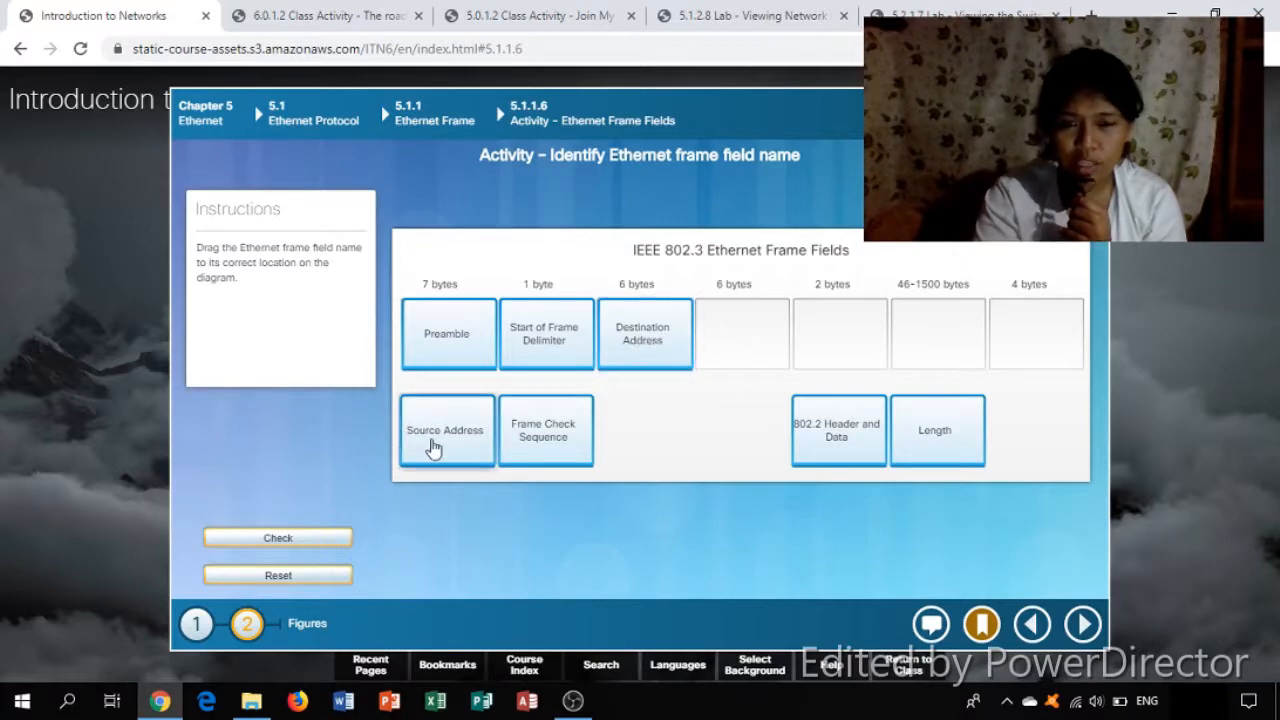
drag(444, 430, 742, 332)
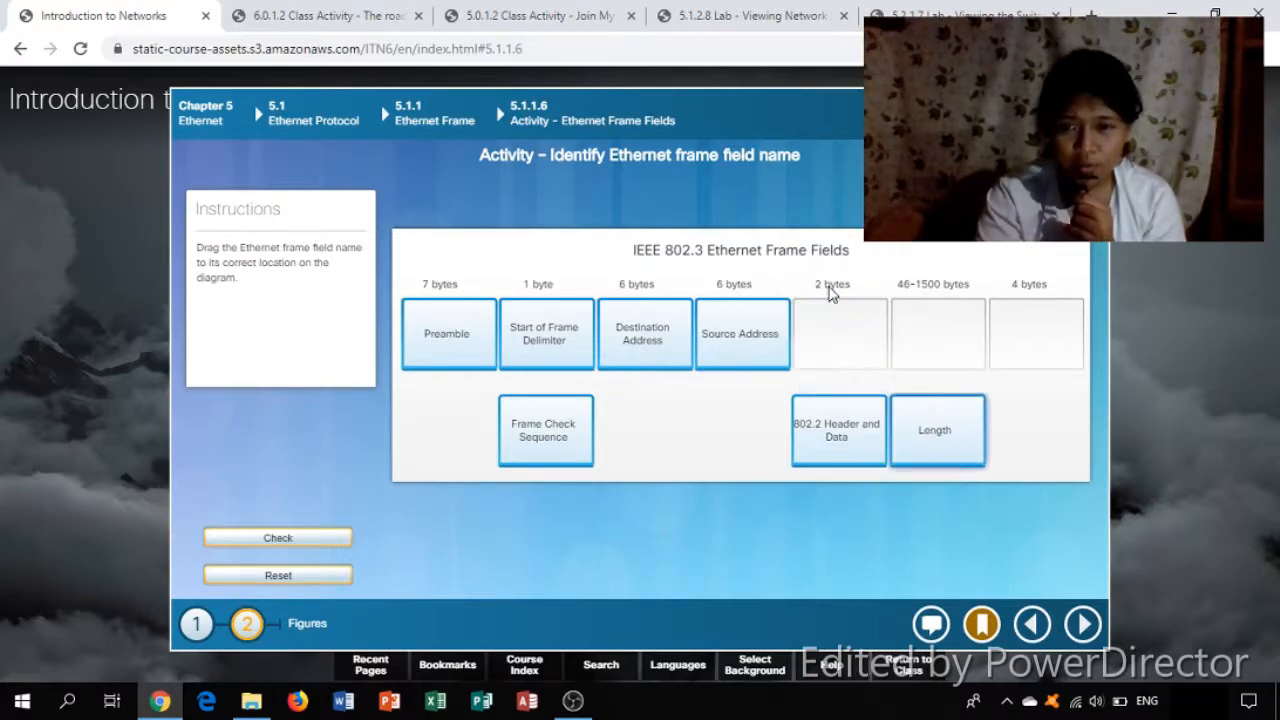
Place Length, 802.2 Header and Data and FCS in the 2-, 46–1500- and 4-byte slots
drag(936, 430, 880, 352)
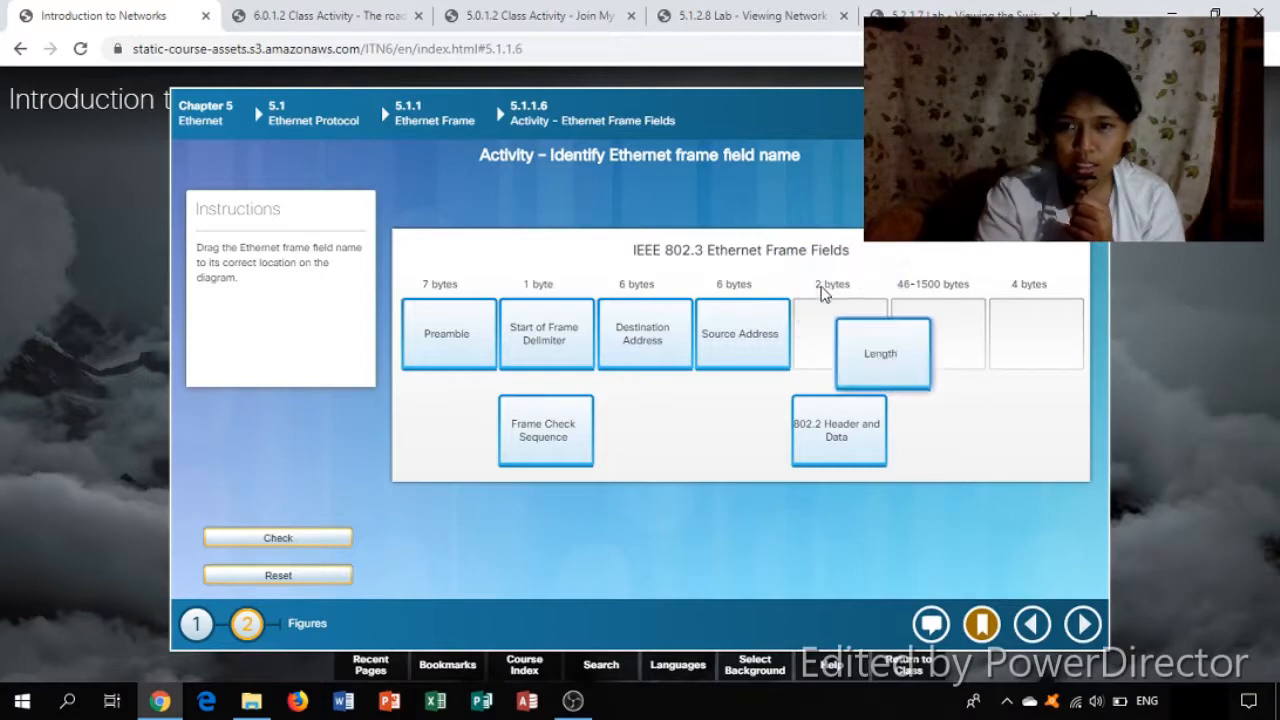
drag(880, 352, 838, 348)
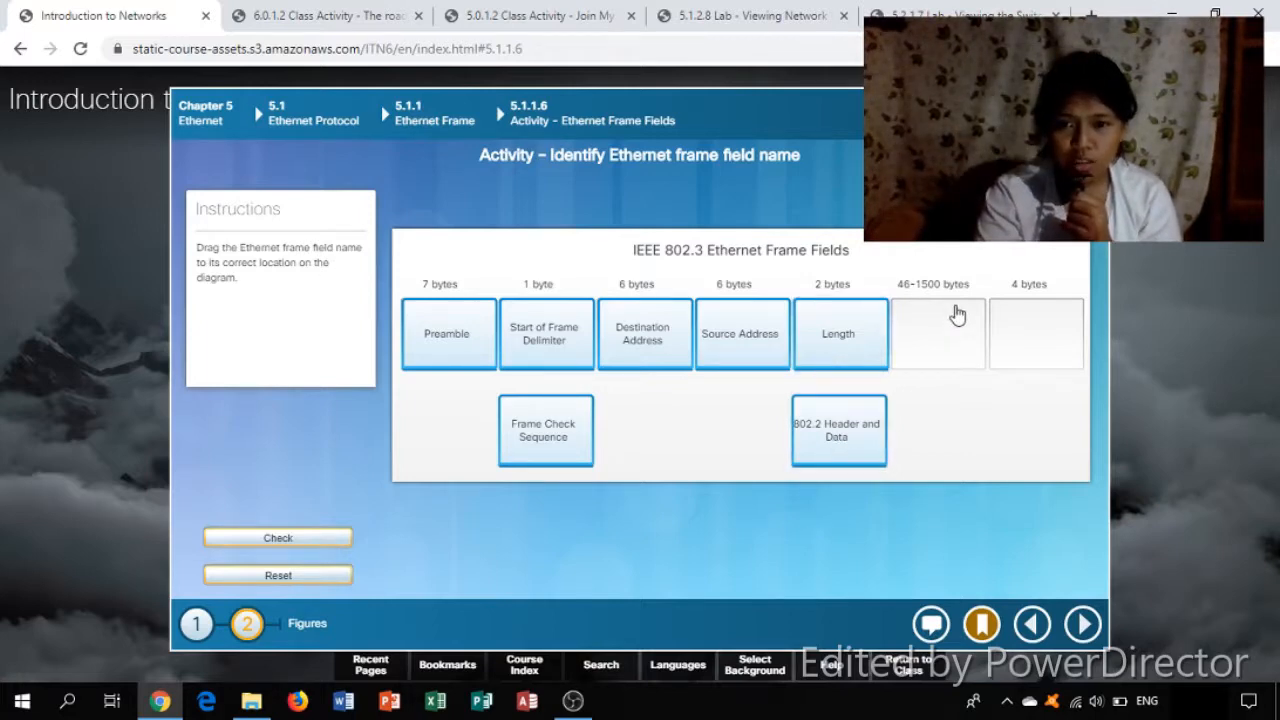
drag(838, 432, 938, 332)
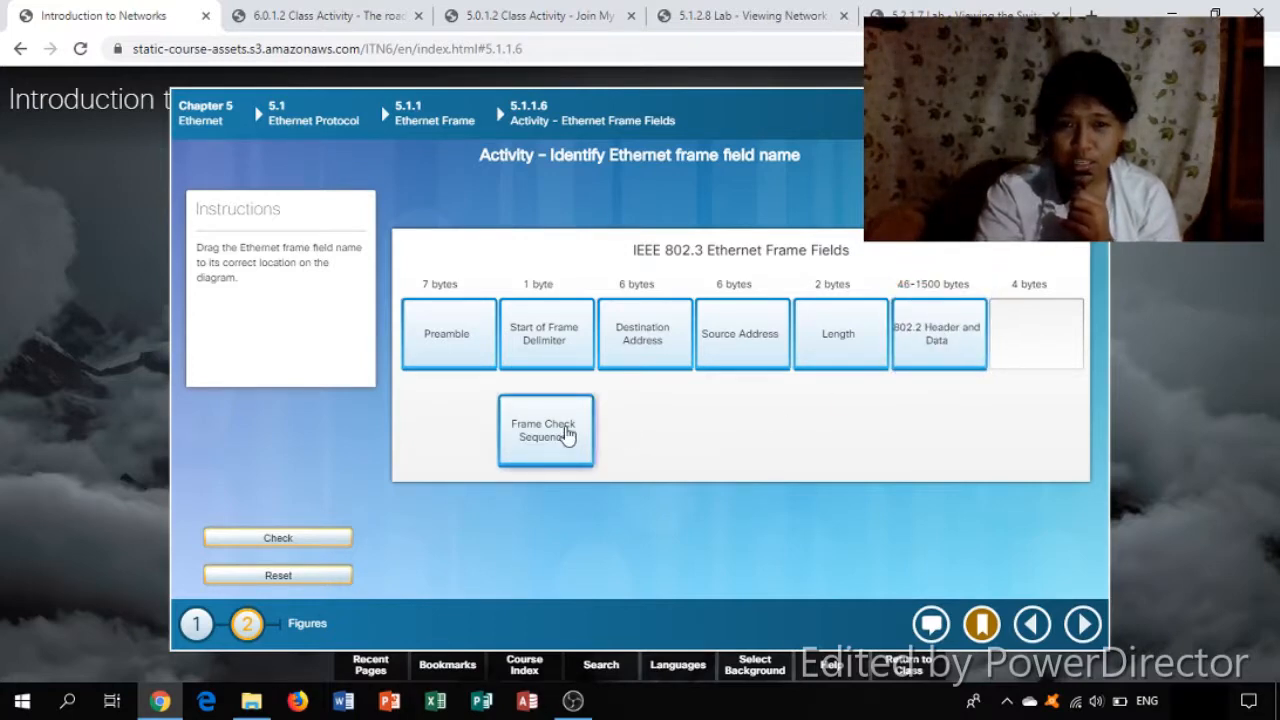
drag(546, 430, 1036, 332)
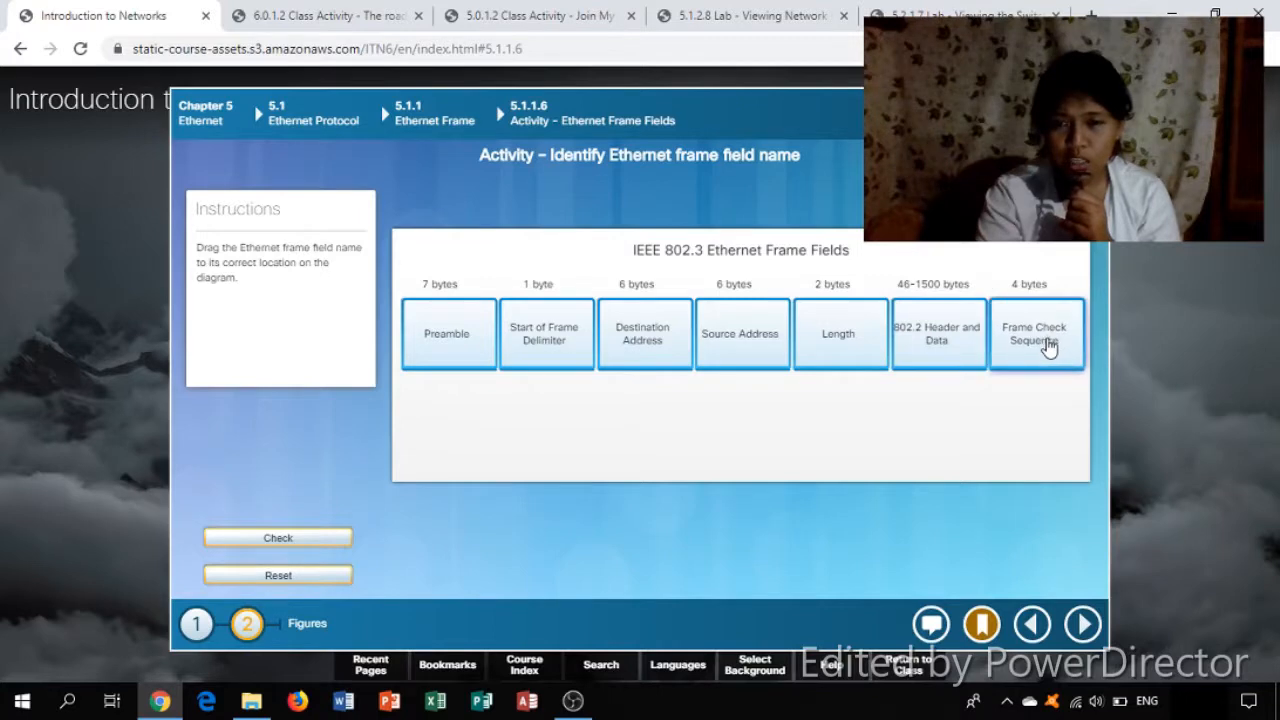
Check the frame diagram as correct and bring up the course bookmarks
click(276, 536)
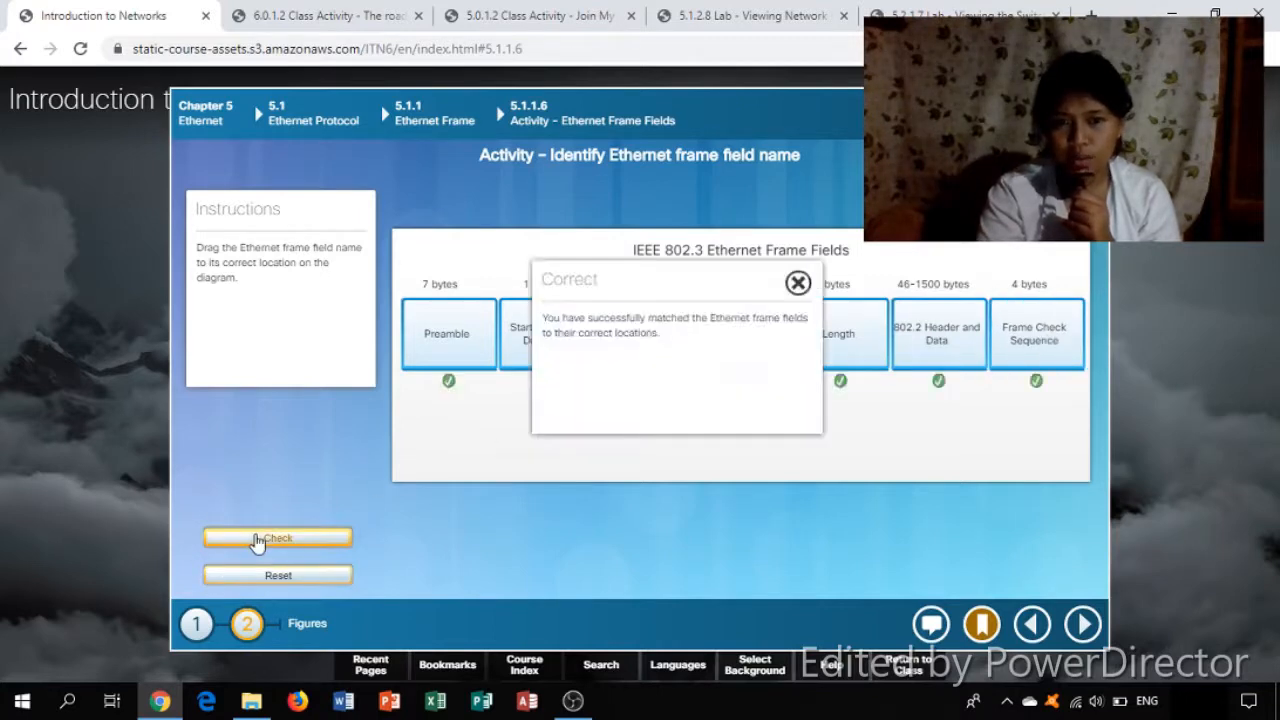
click(798, 284)
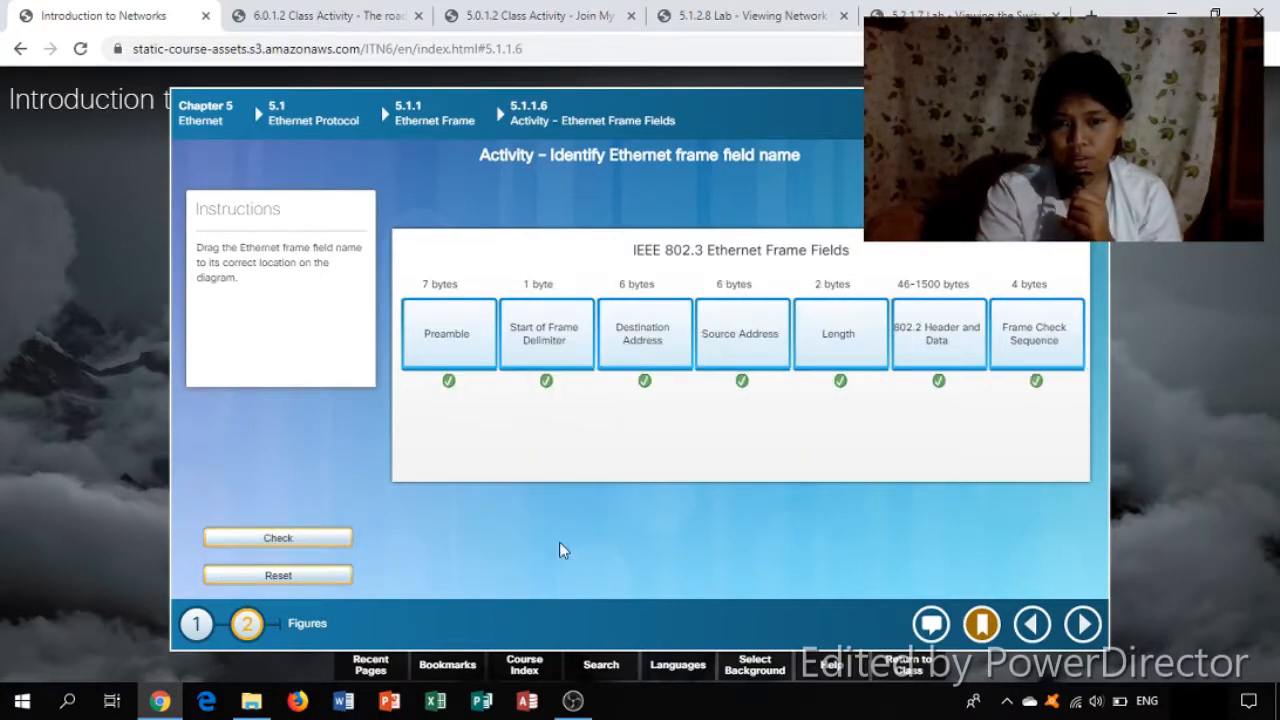
mouse_move(456, 680)
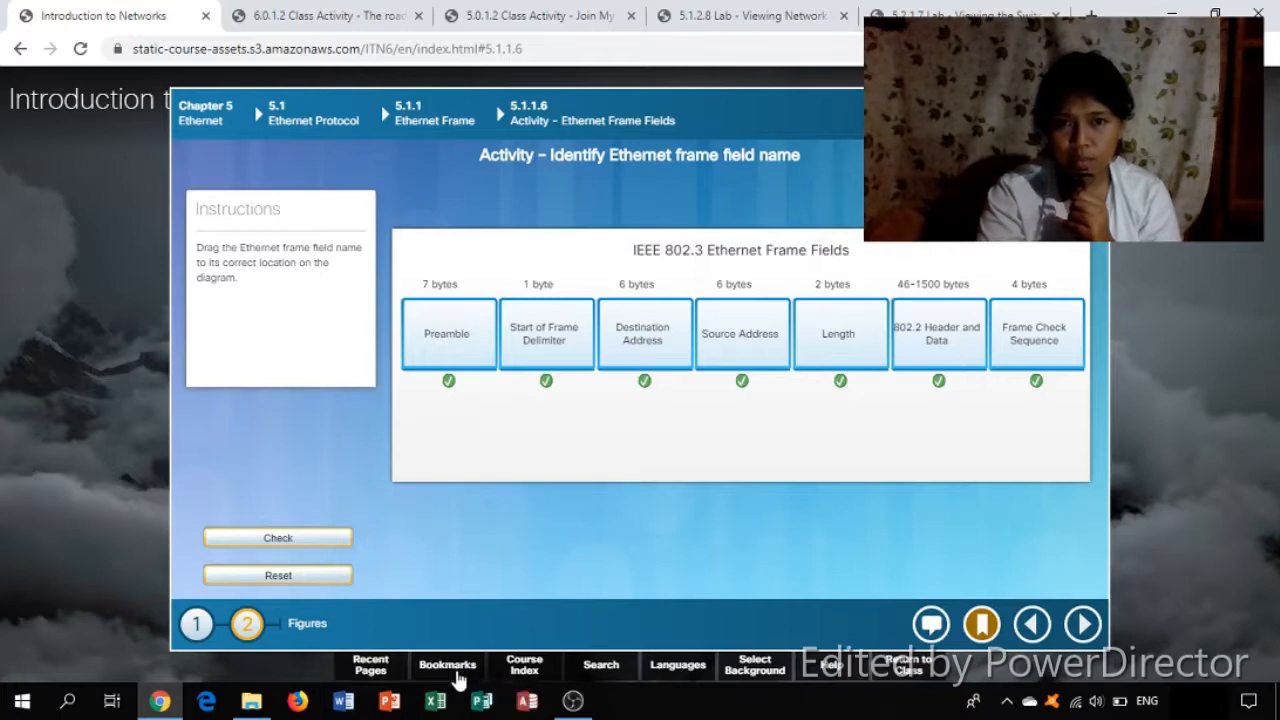
click(446, 664)
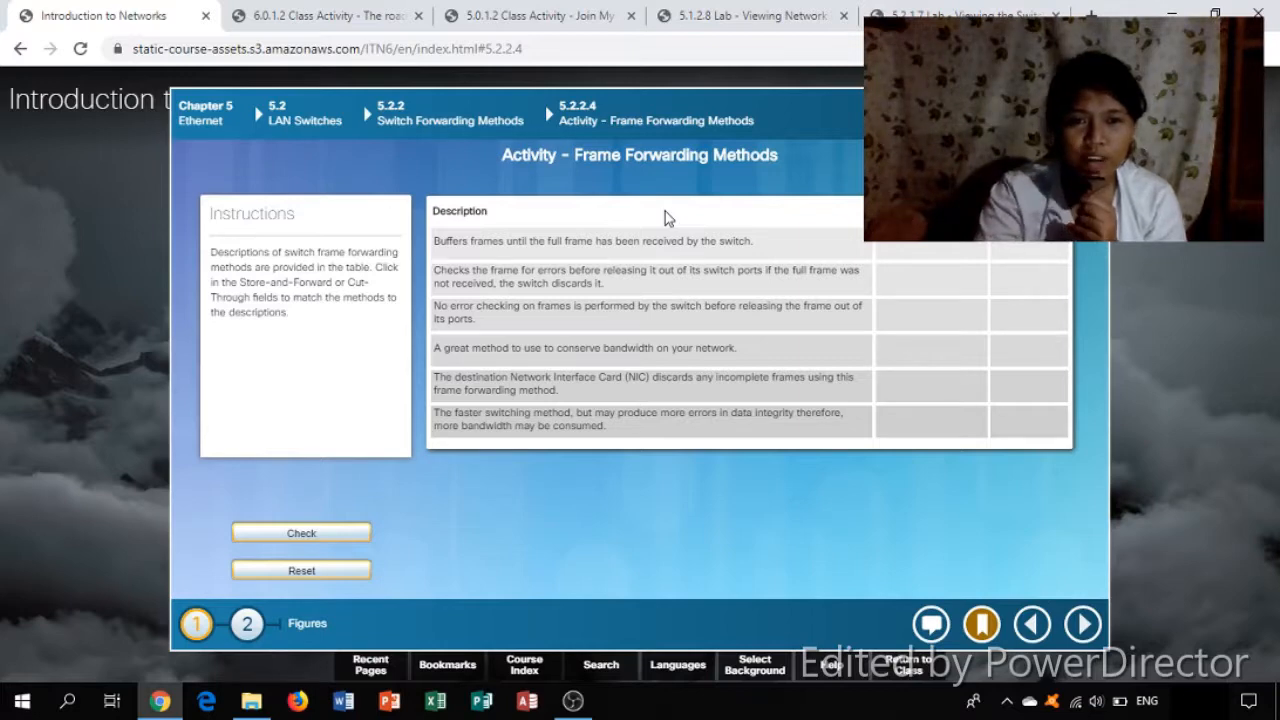
mouse_move(536, 236)
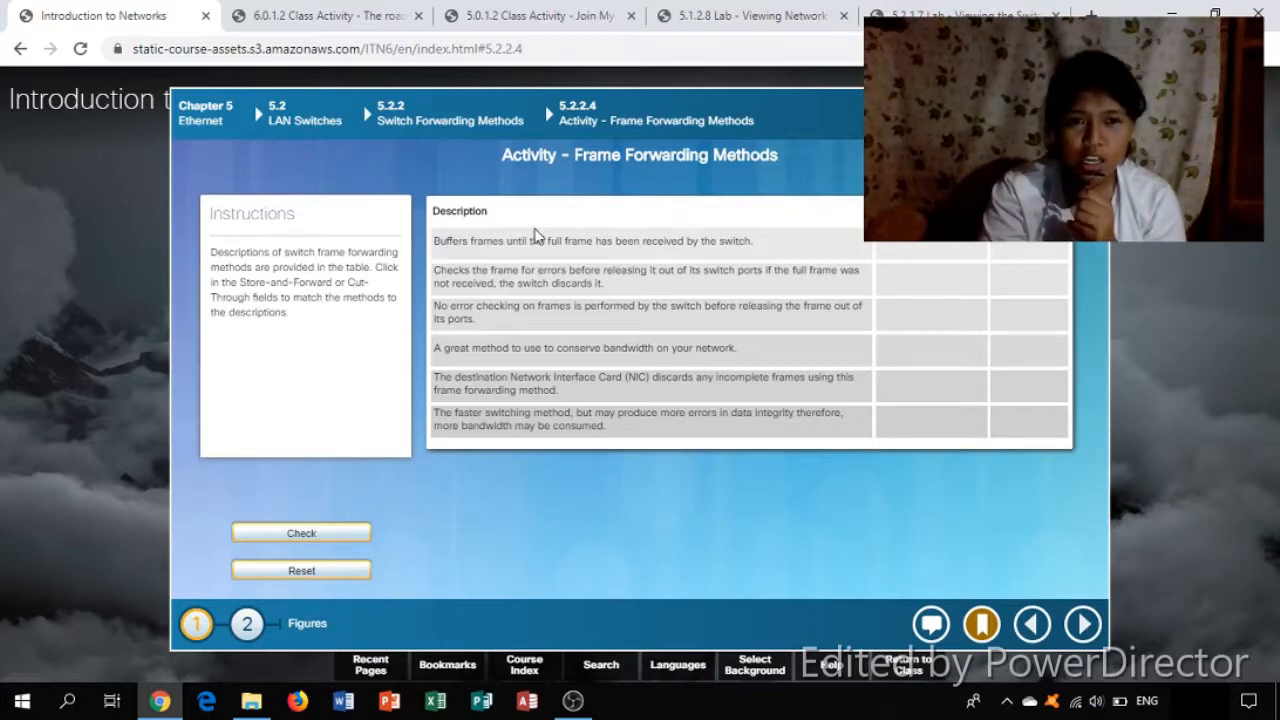
mouse_move(456, 286)
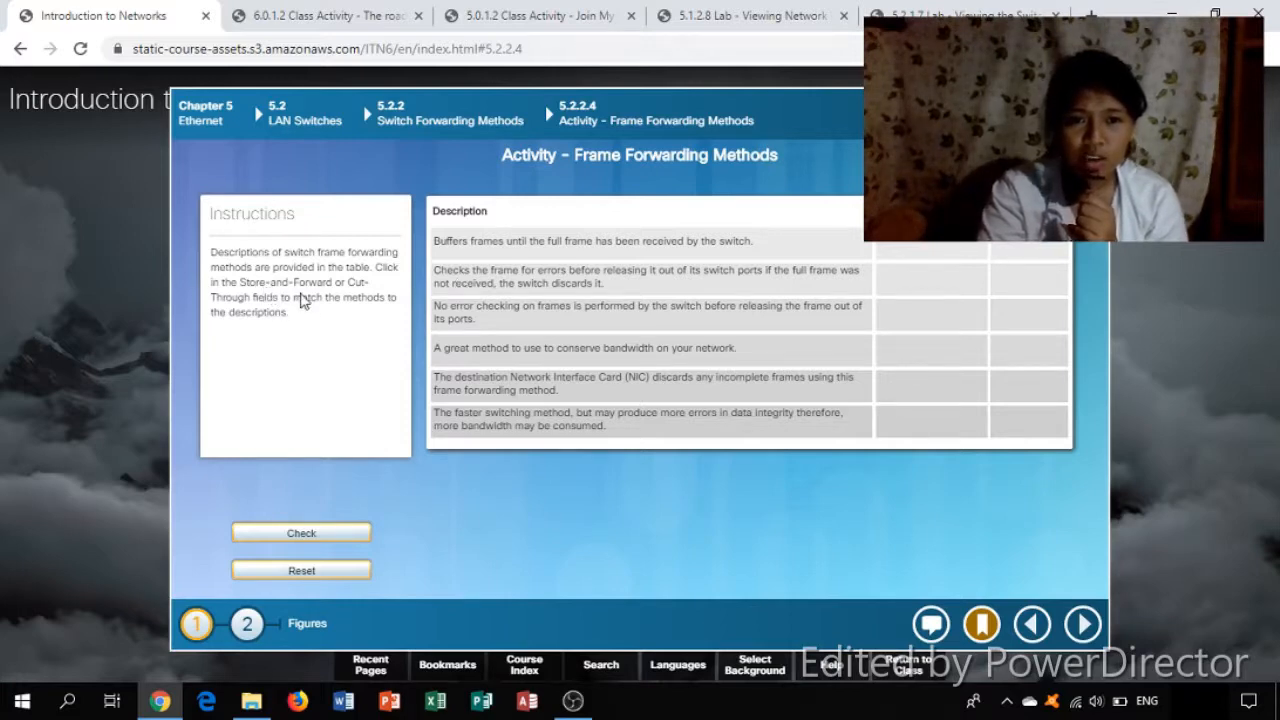
mouse_move(288, 310)
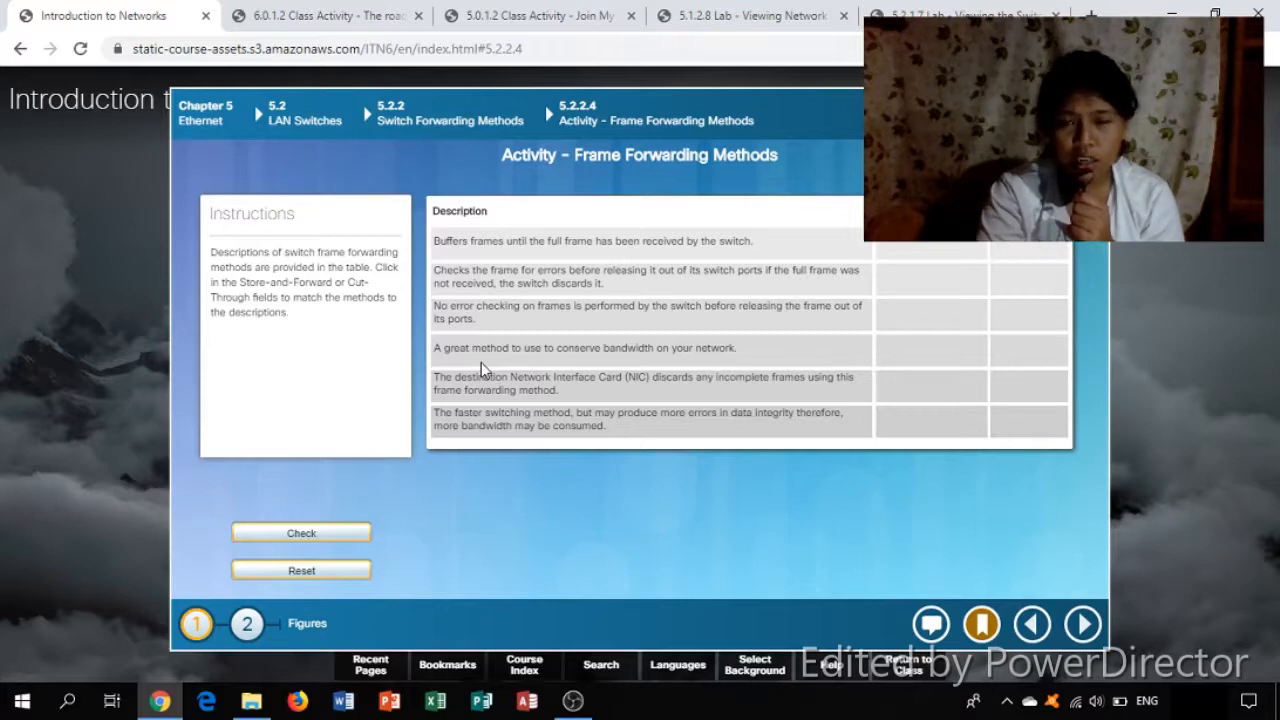
mouse_move(660, 262)
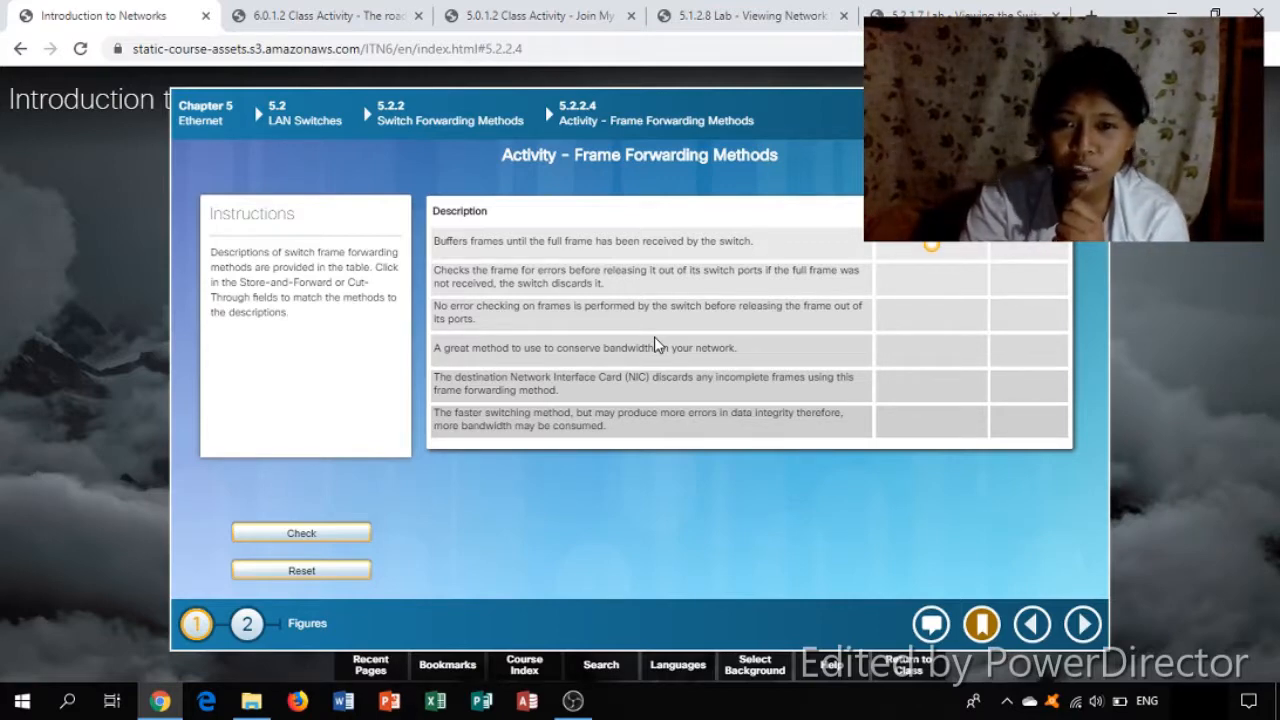
mouse_move(784, 292)
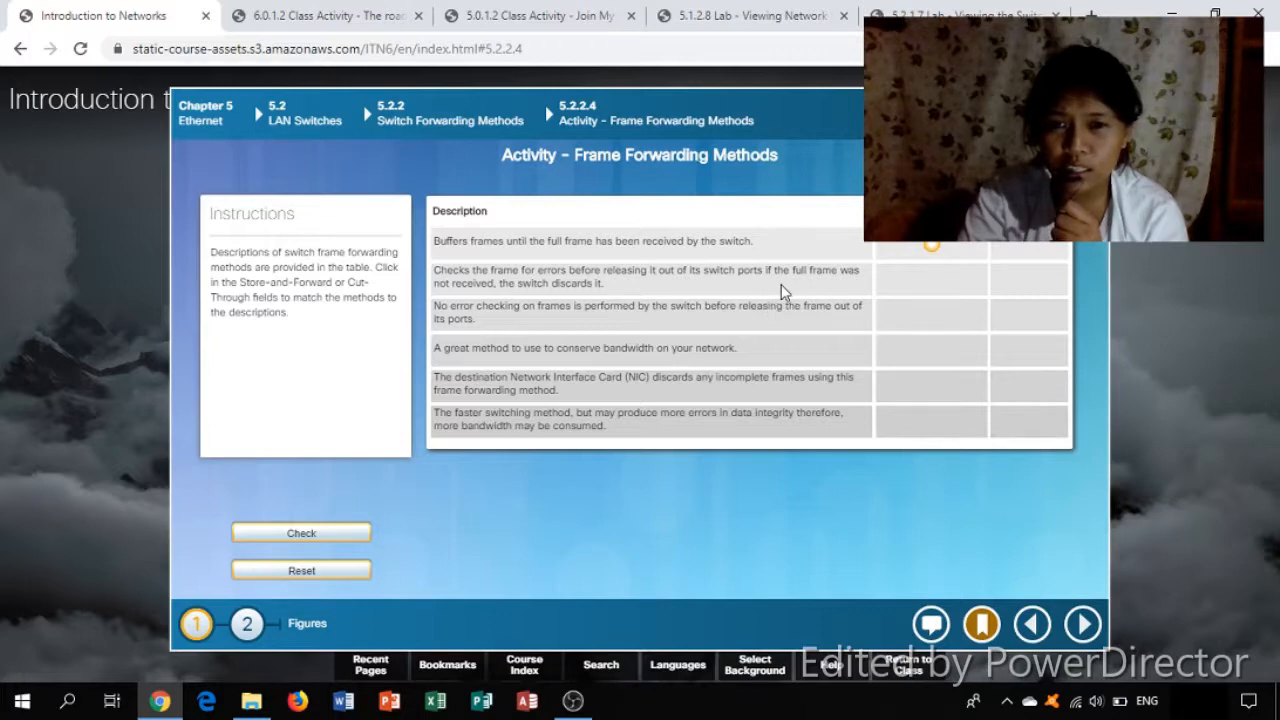
mouse_move(490, 316)
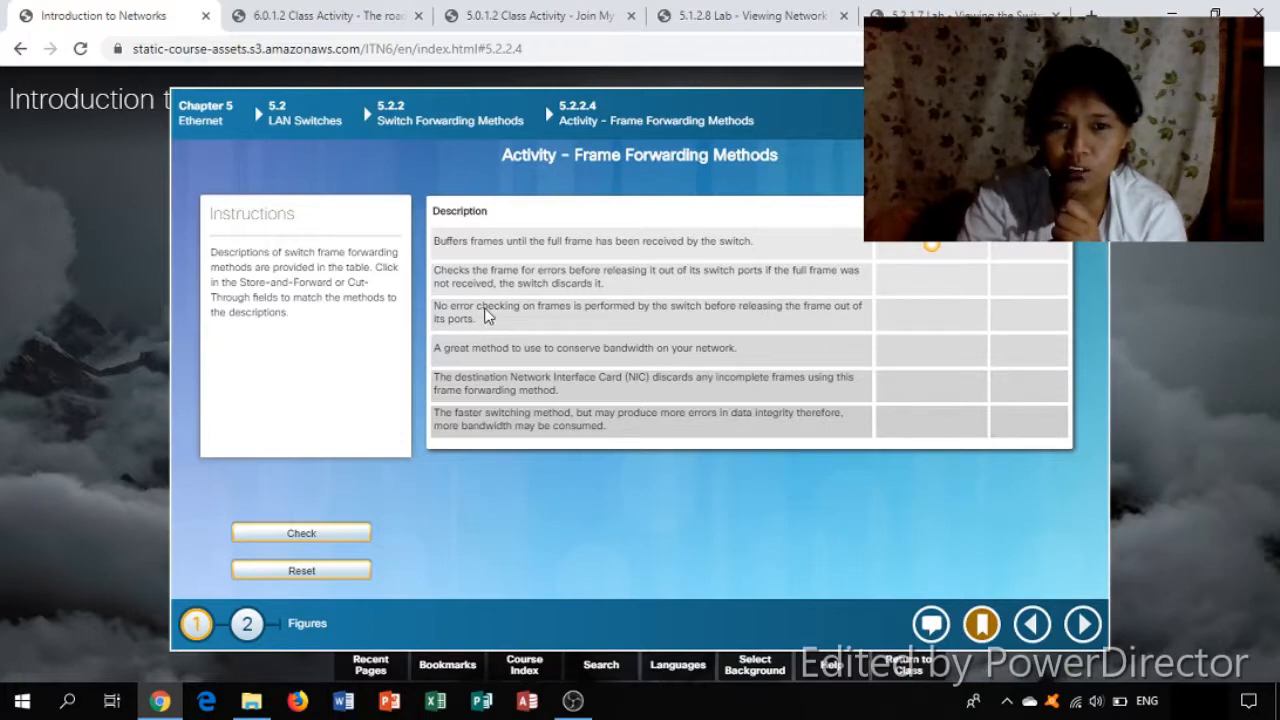
mouse_move(972, 296)
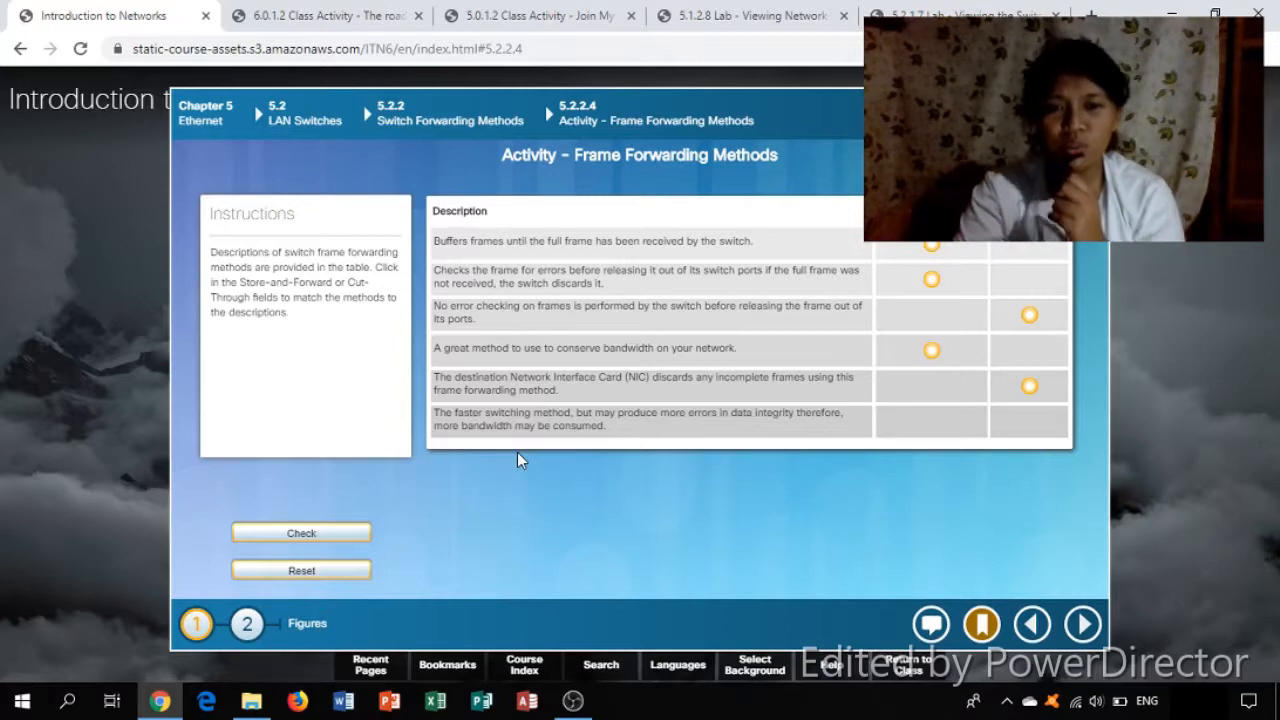
mouse_move(688, 424)
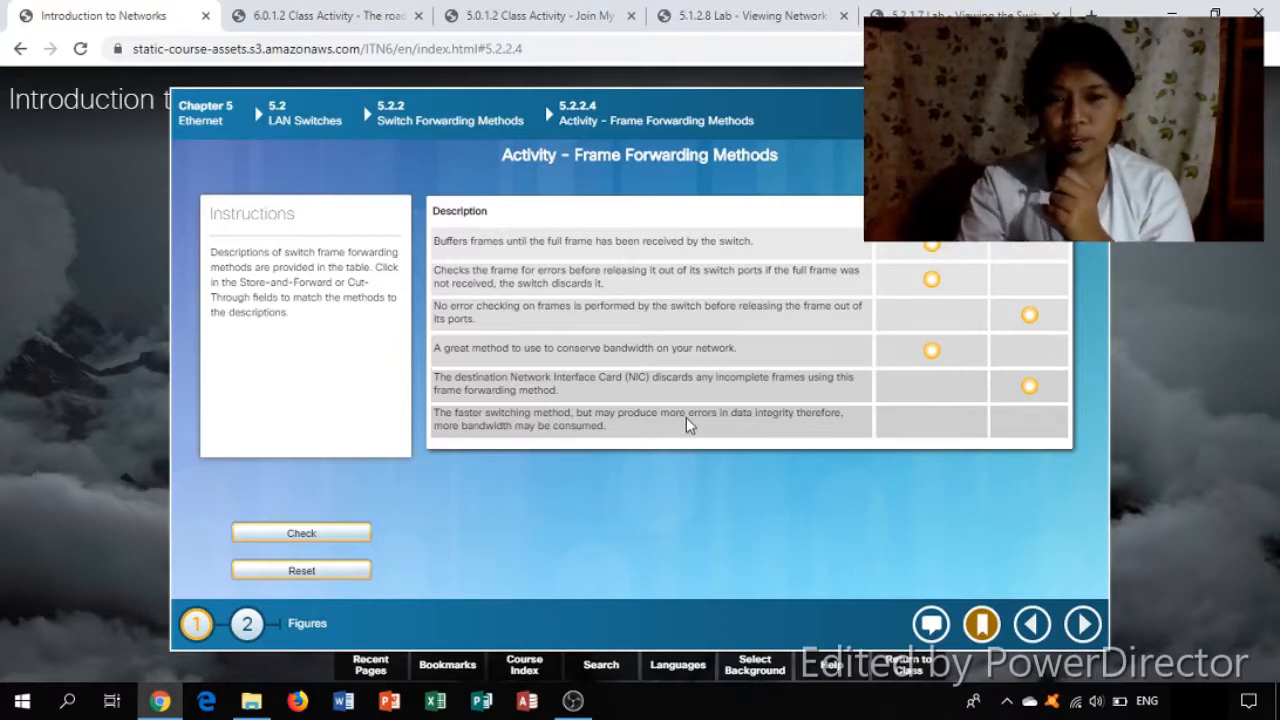
mouse_move(750, 452)
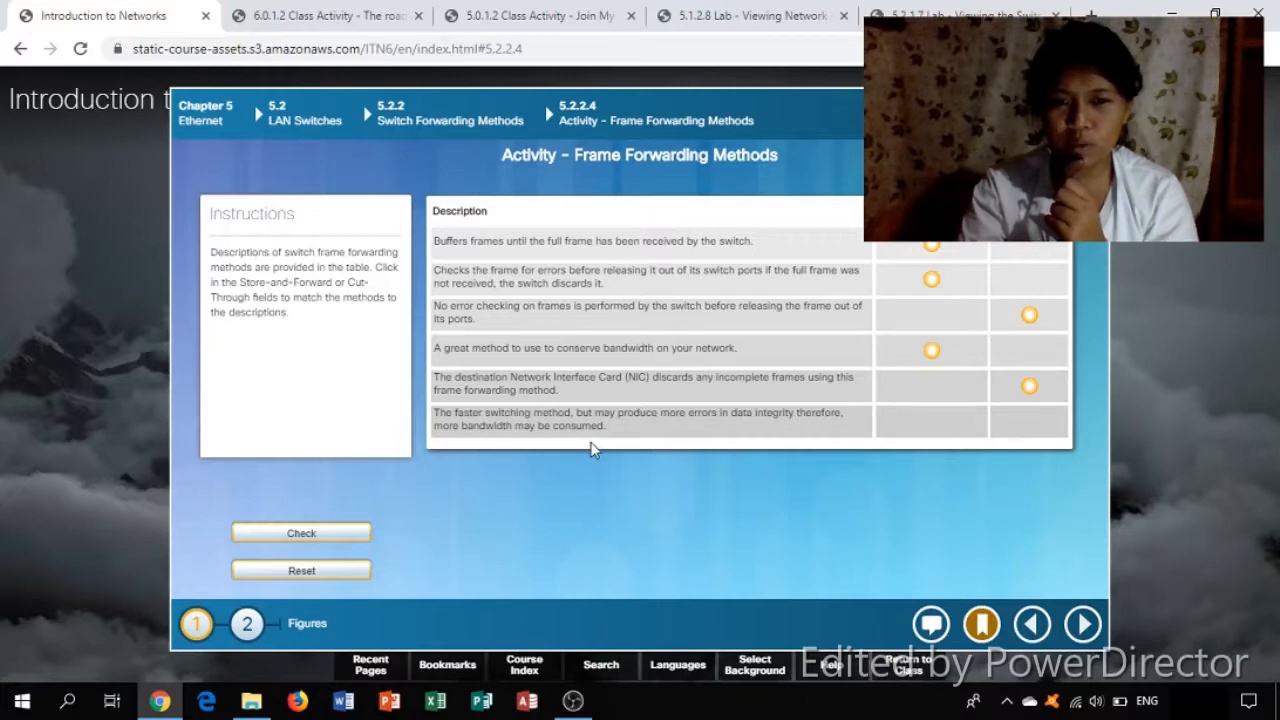
mouse_move(1028, 412)
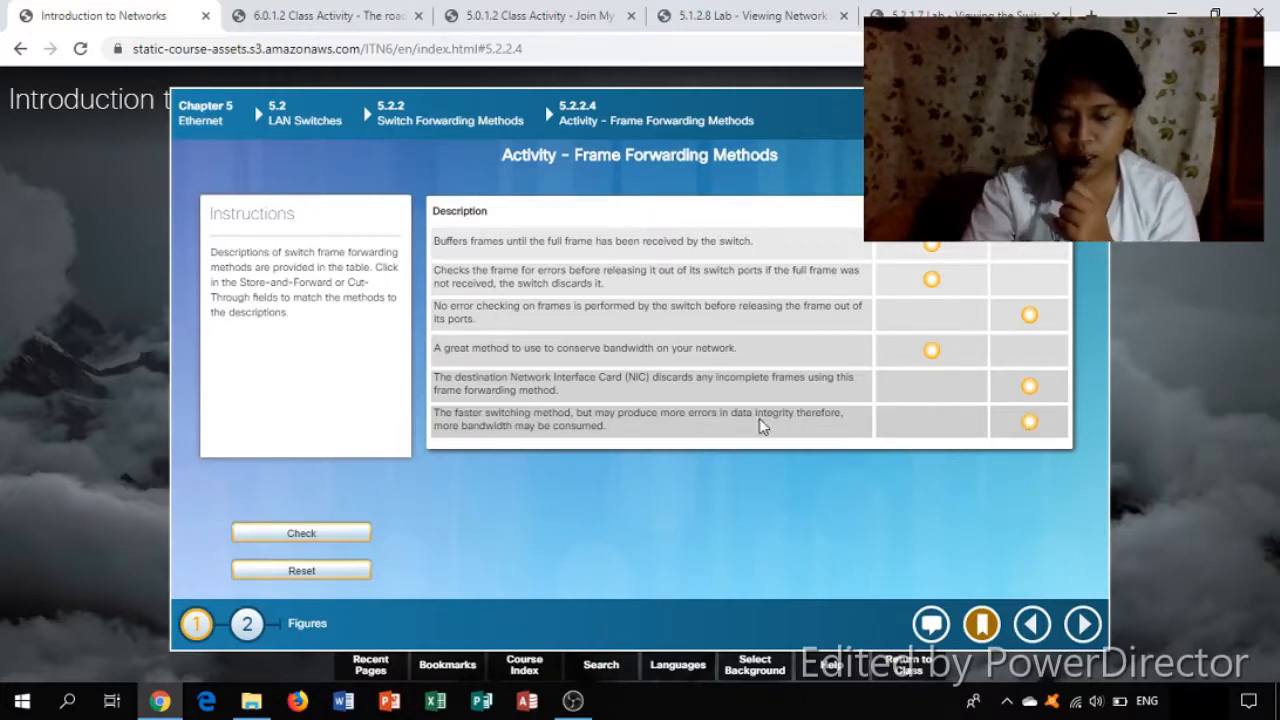
Check the Store-and-Forward and Cut-Through matches as correct
click(300, 532)
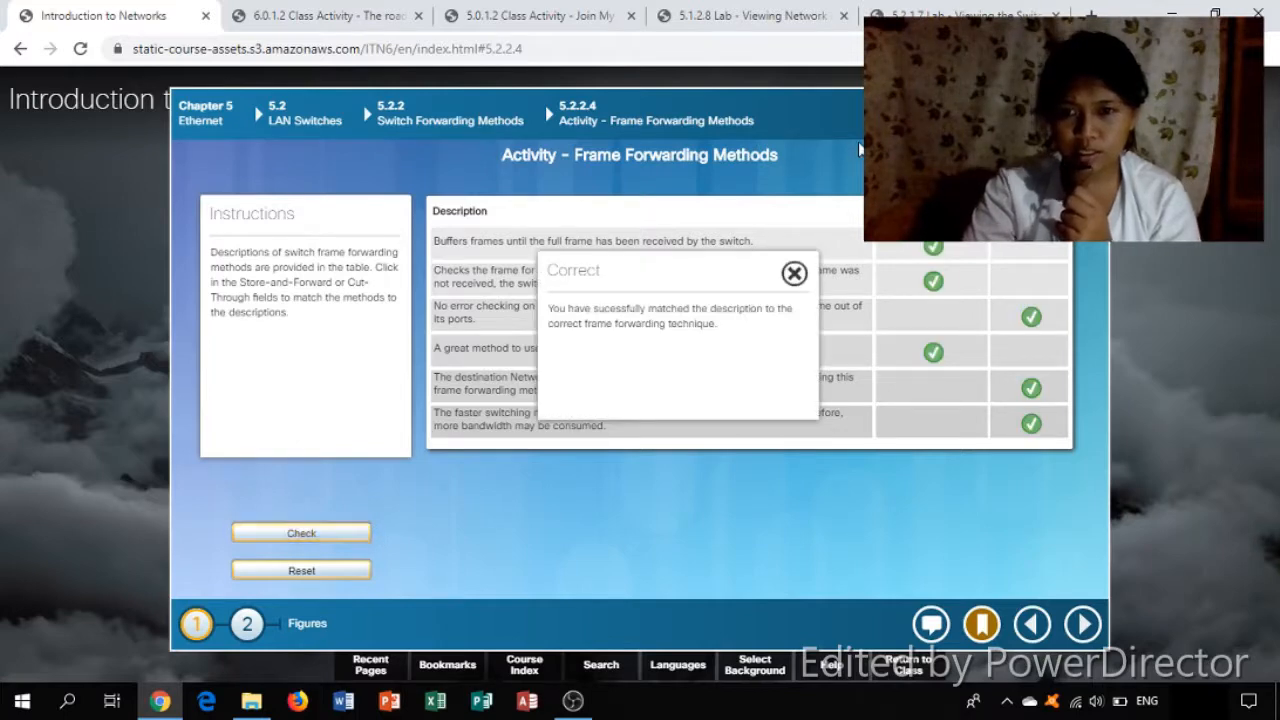
click(794, 272)
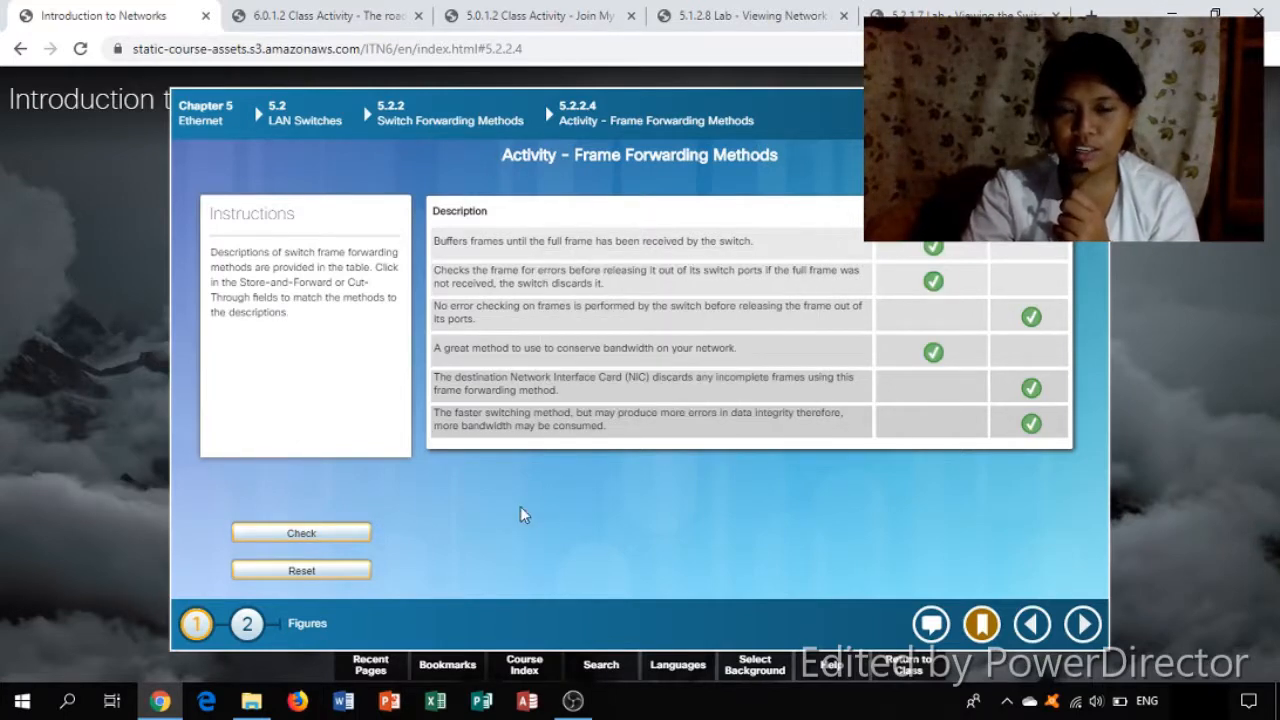
View the second Frame Forwarding scenario, then bring up the bookmarks list
click(246, 624)
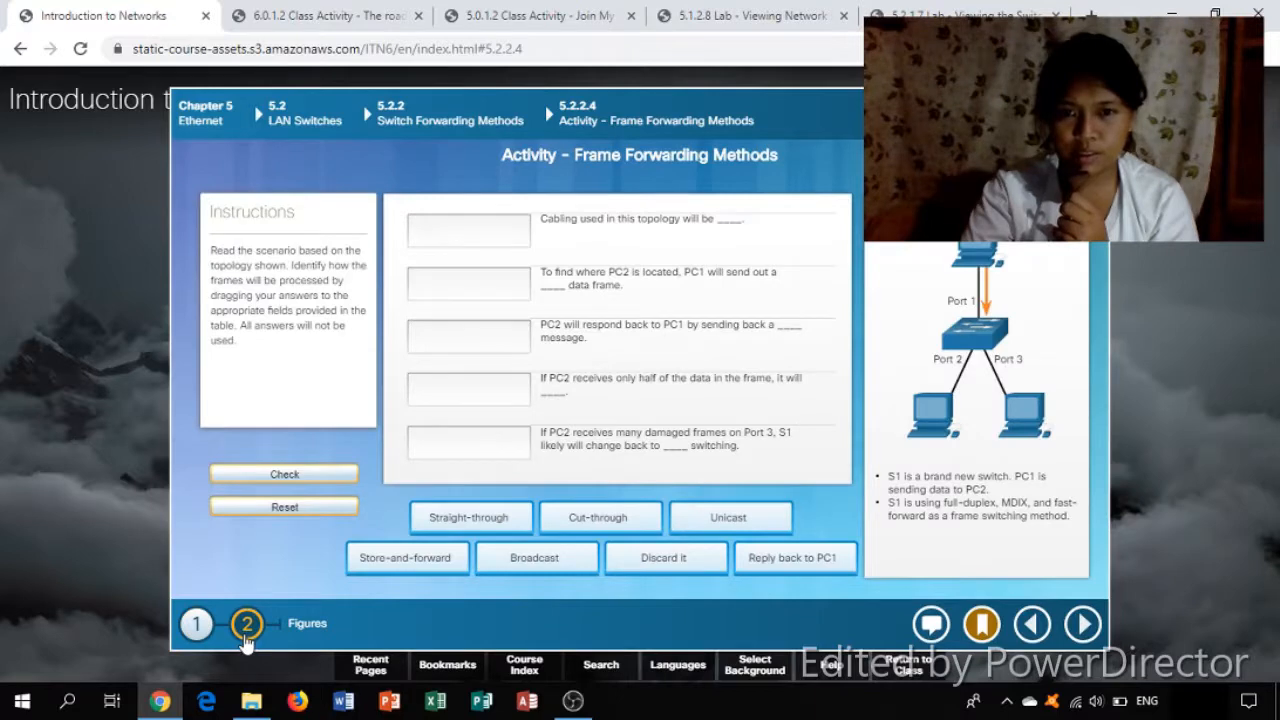
mouse_move(288, 606)
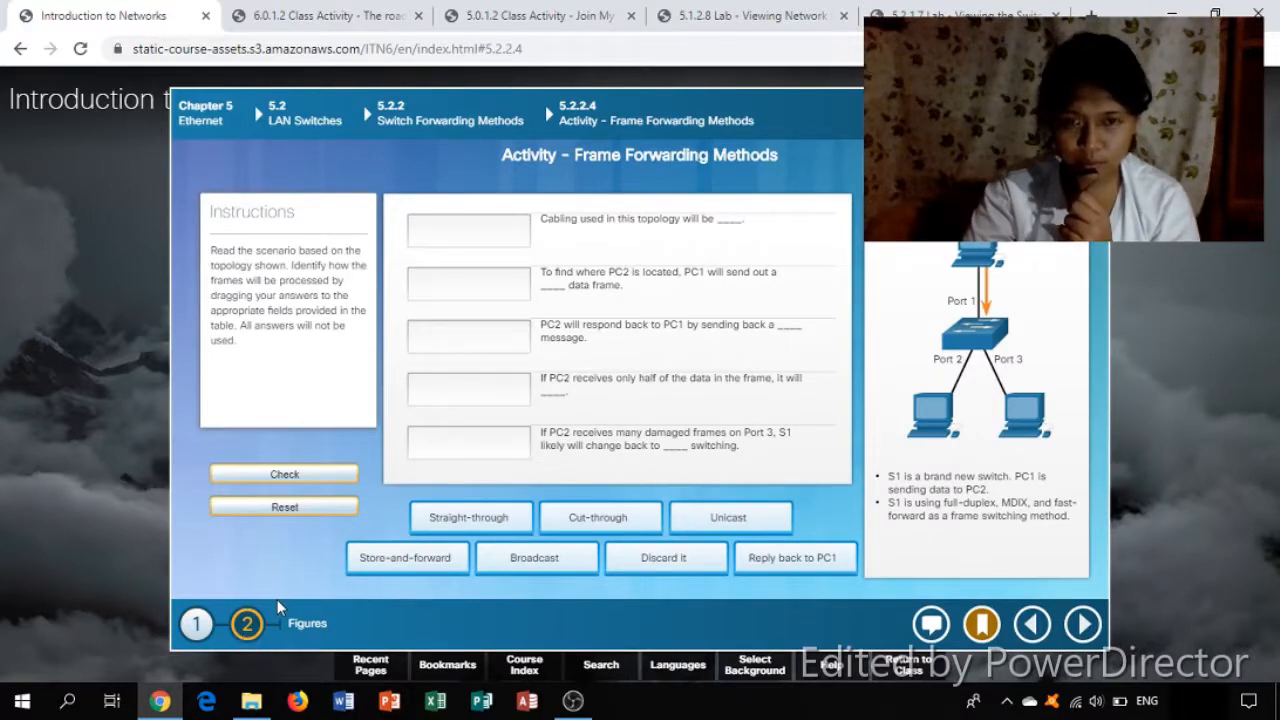
mouse_move(418, 670)
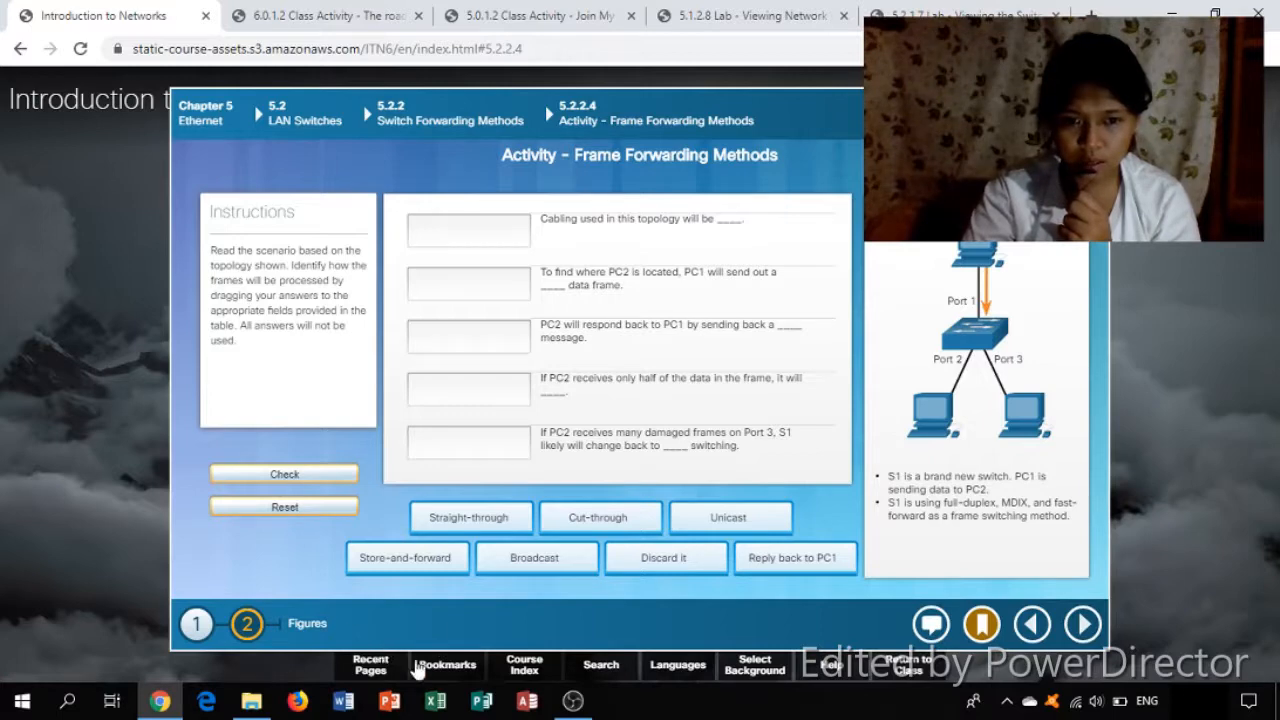
mouse_move(444, 664)
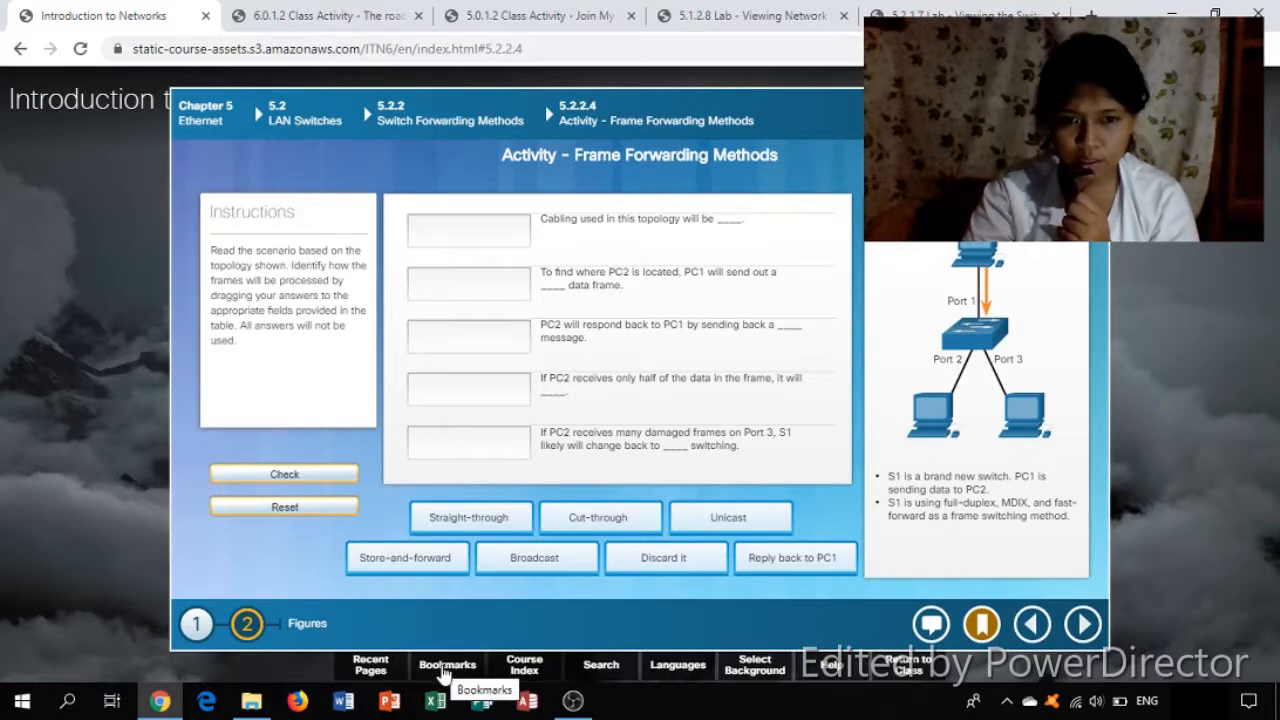
click(448, 664)
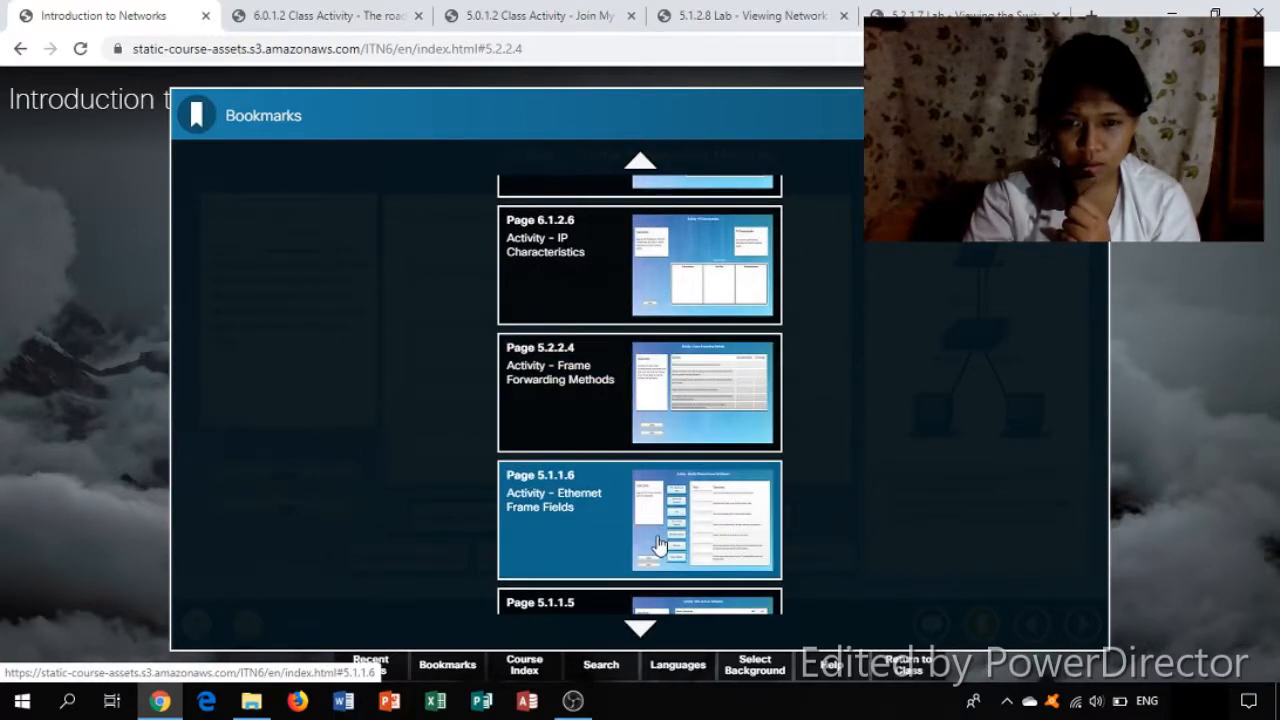
Visit Page 5.1.1.6, then reopen Page 5.2.2.4 Frame Forwarding Methods with empty answers
click(638, 520)
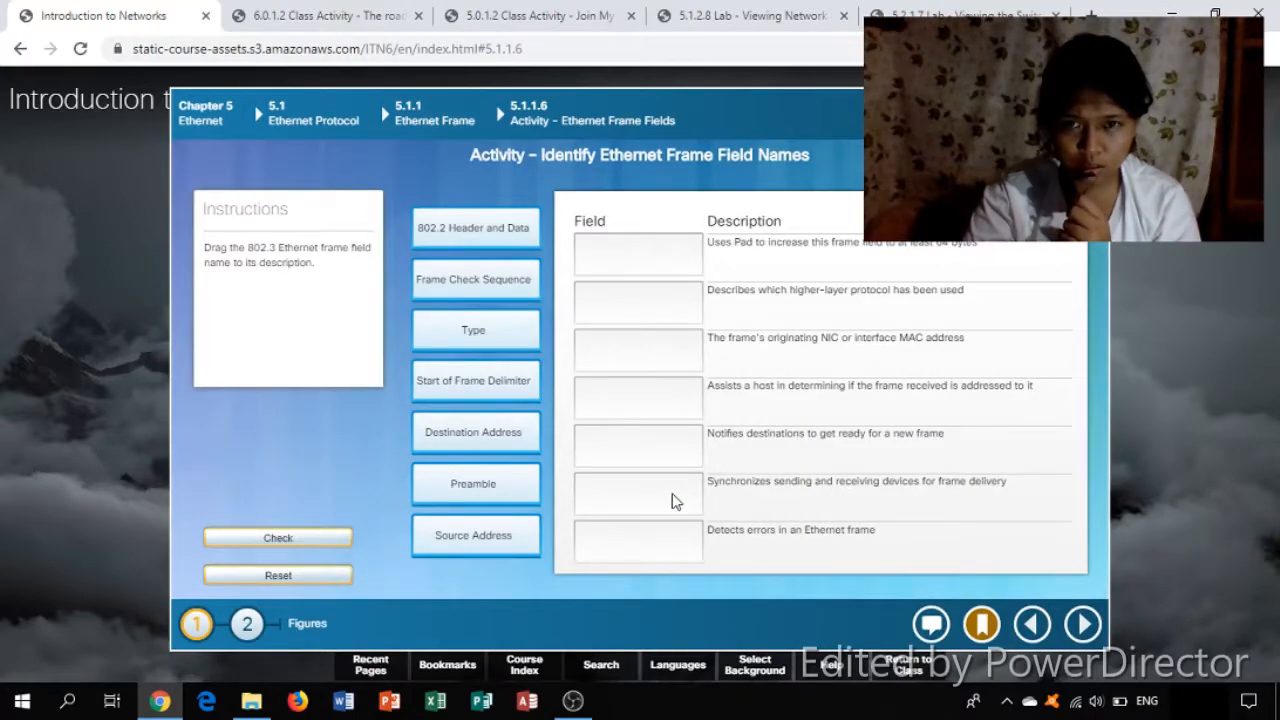
mouse_move(248, 624)
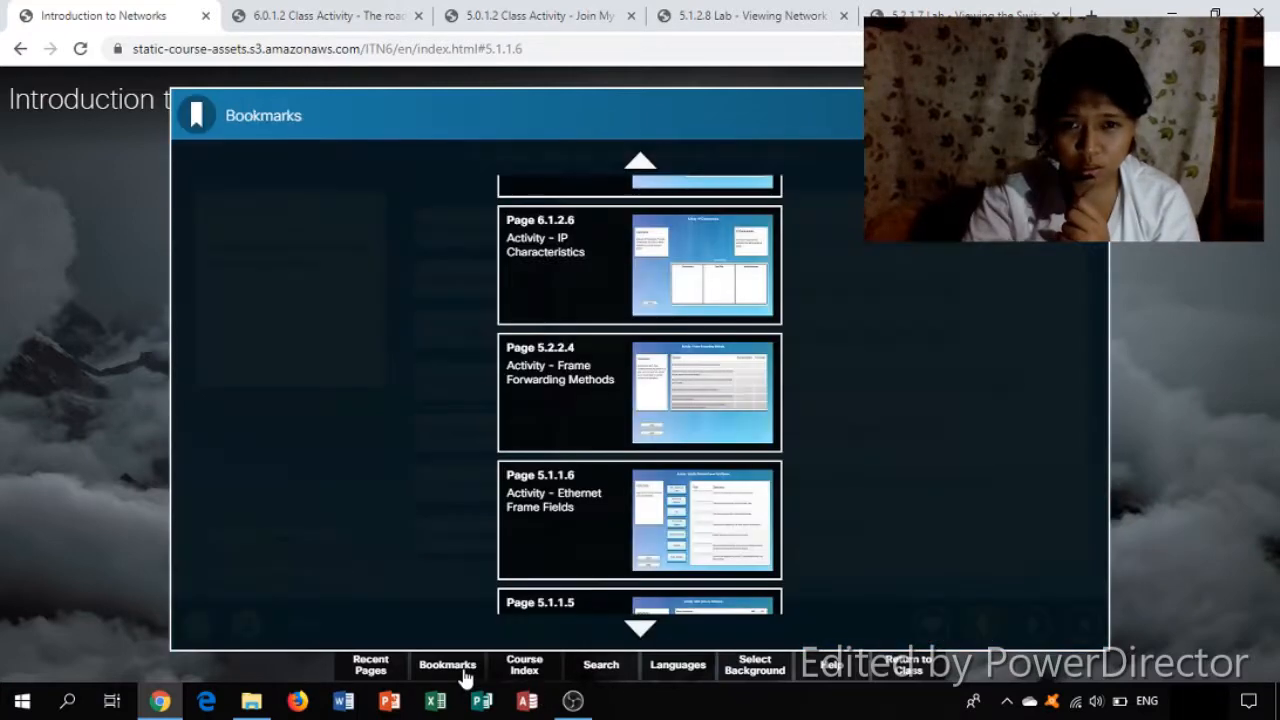
mouse_move(704, 276)
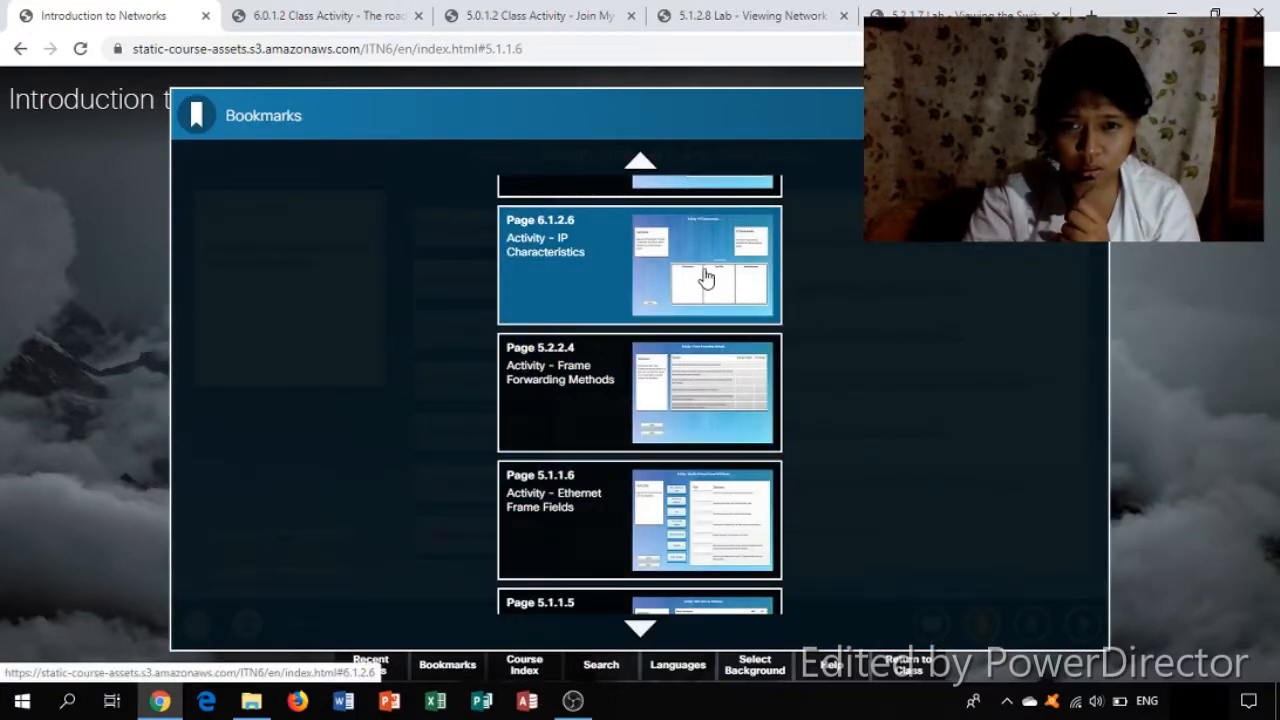
mouse_move(676, 400)
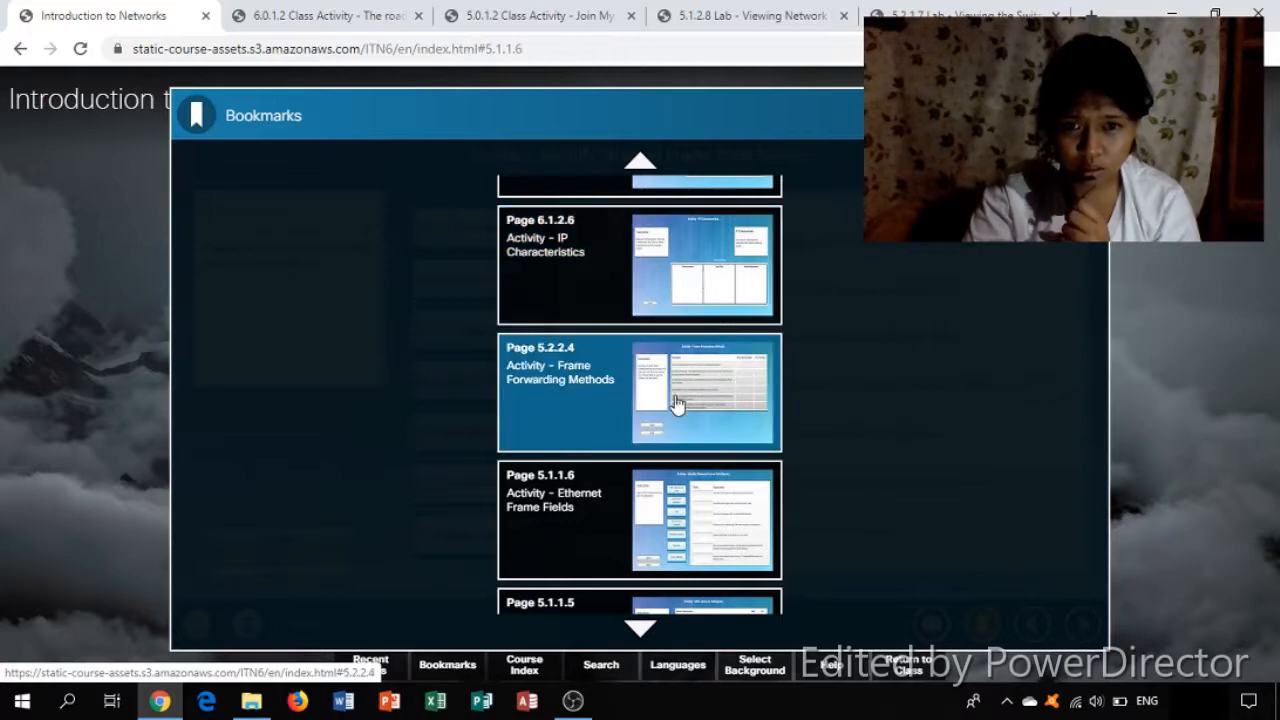
click(640, 390)
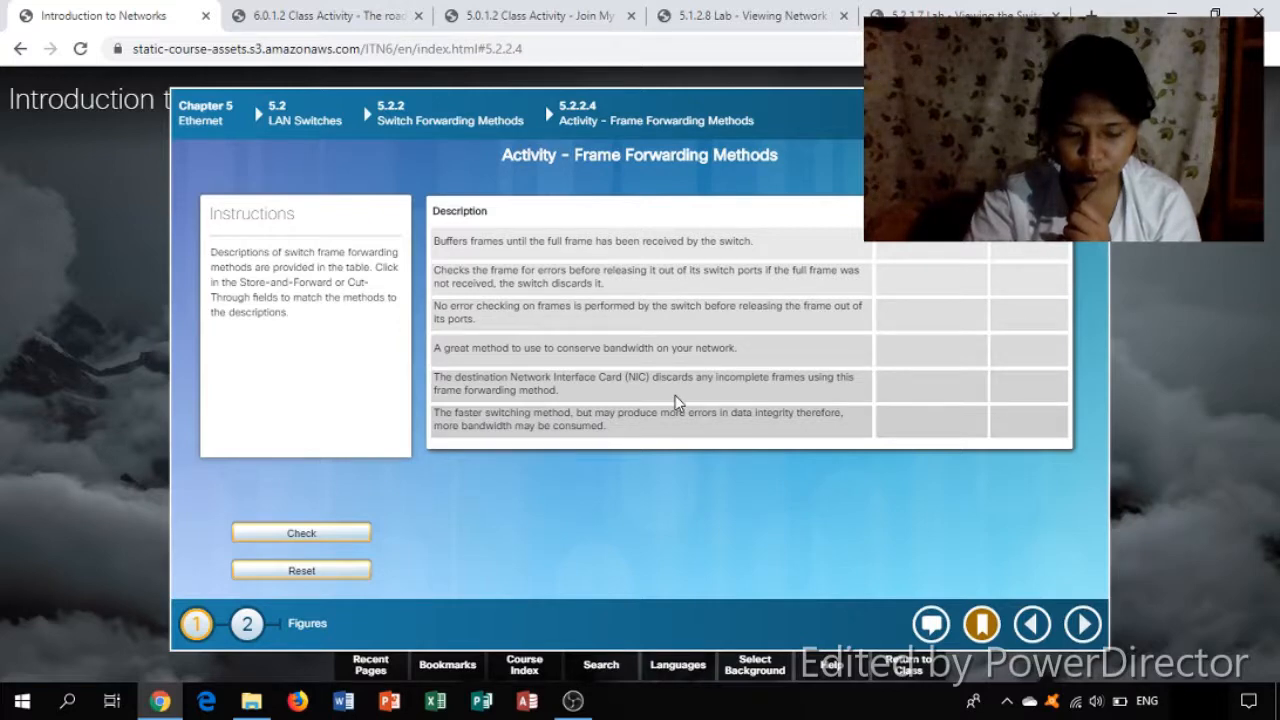
mouse_move(612, 508)
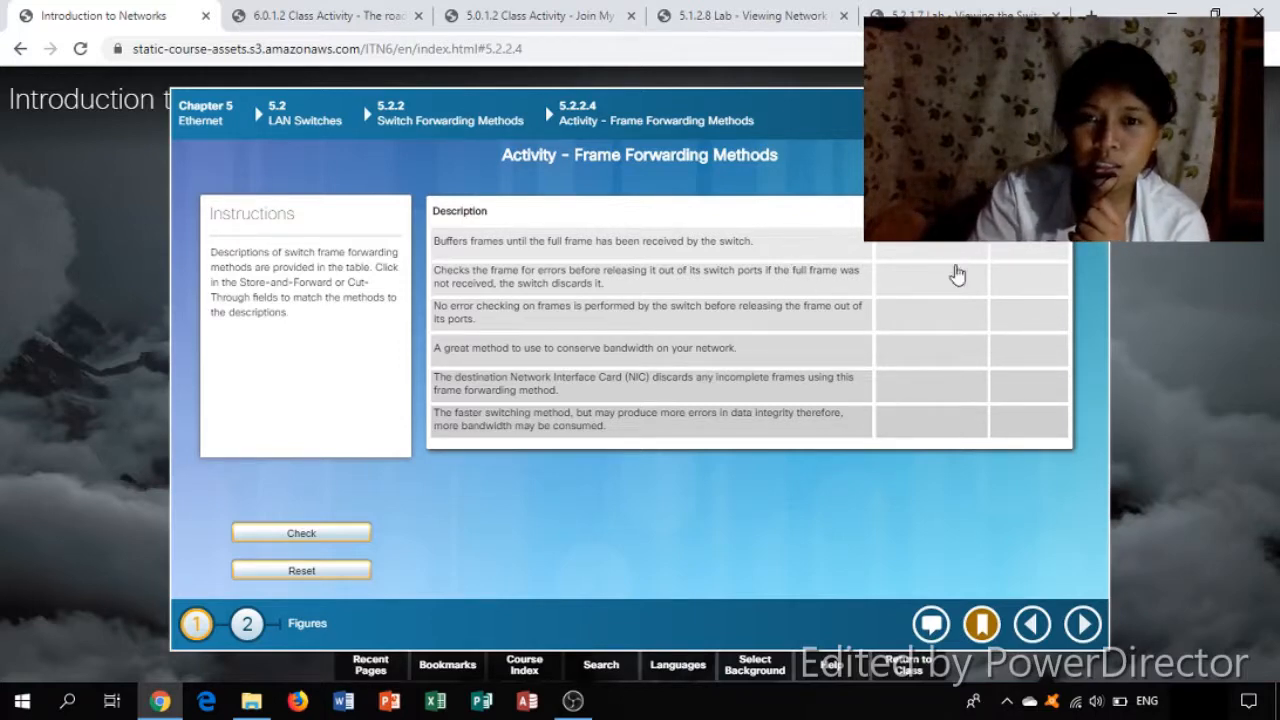
mouse_move(936, 292)
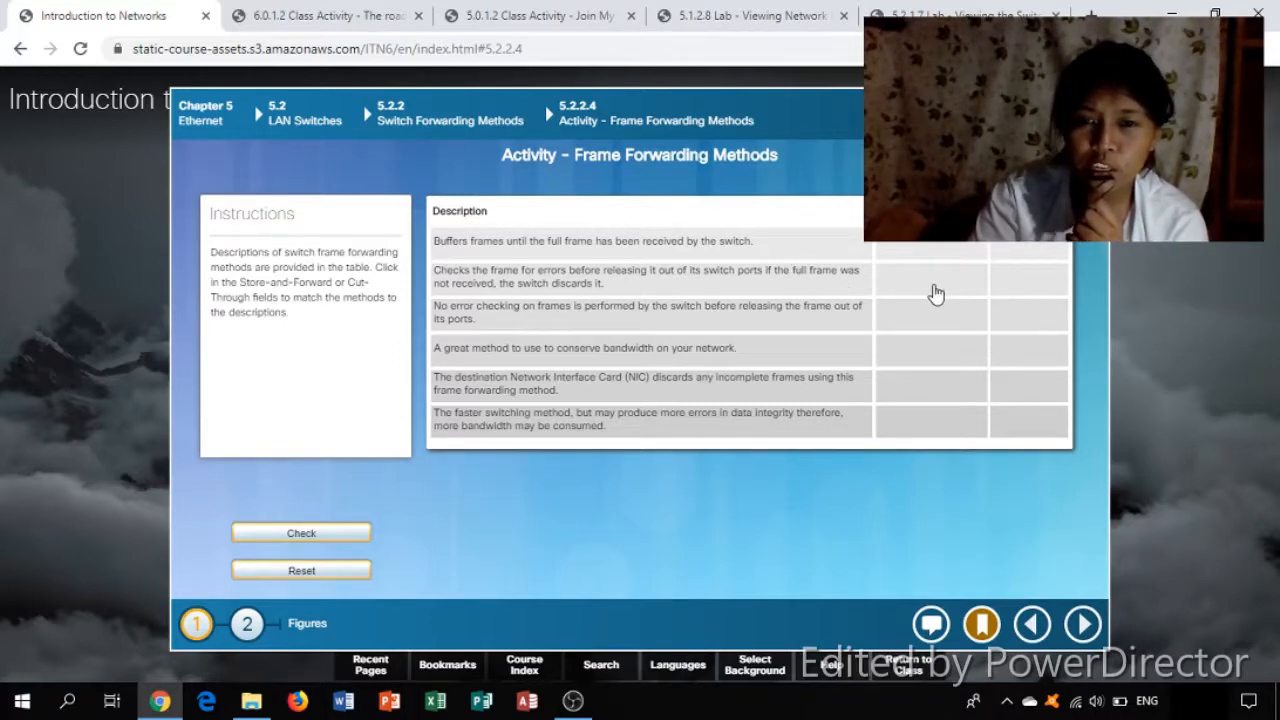